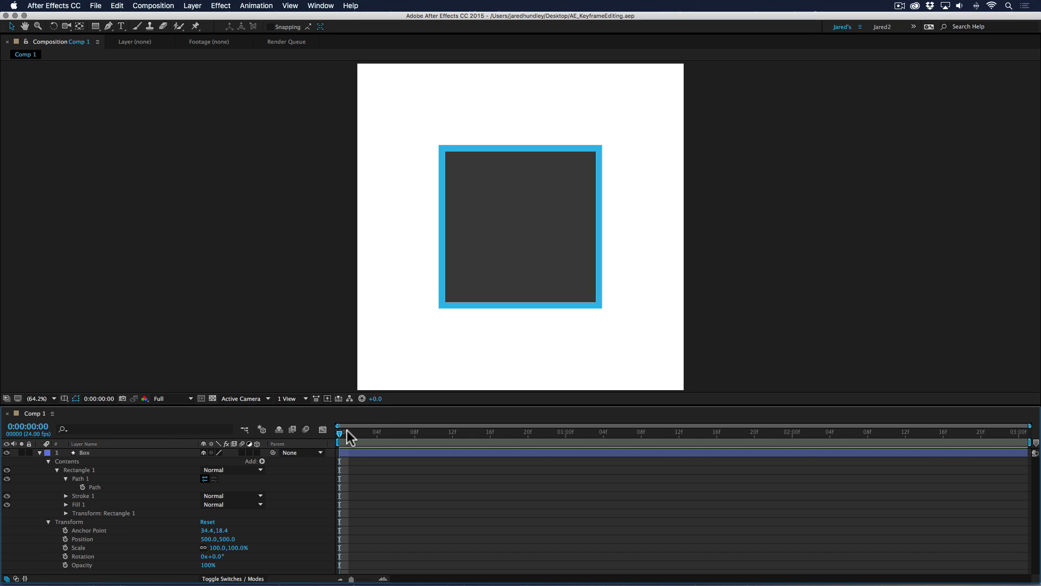
mouse_move(348, 435)
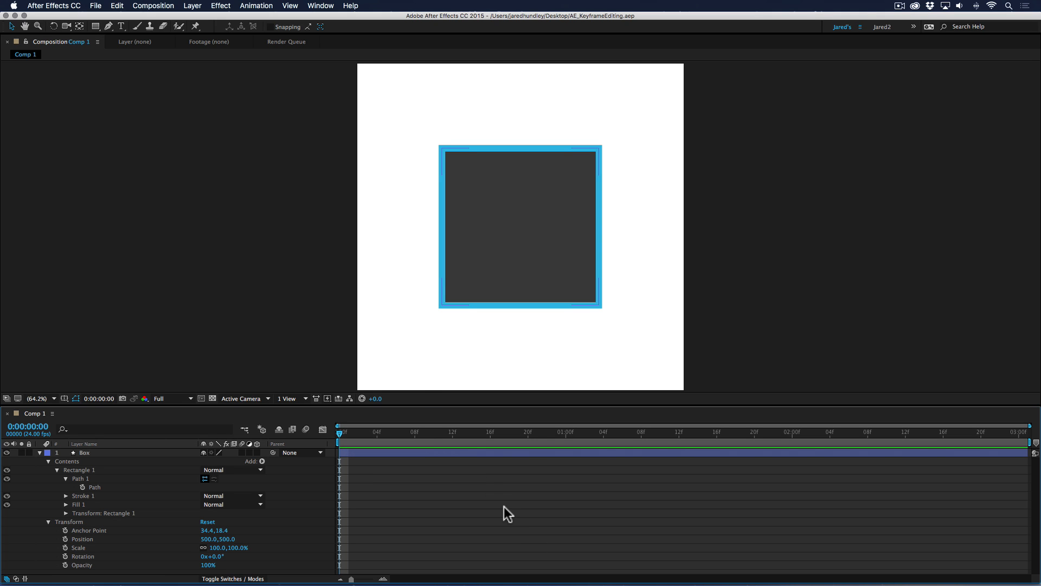
mouse_move(482, 275)
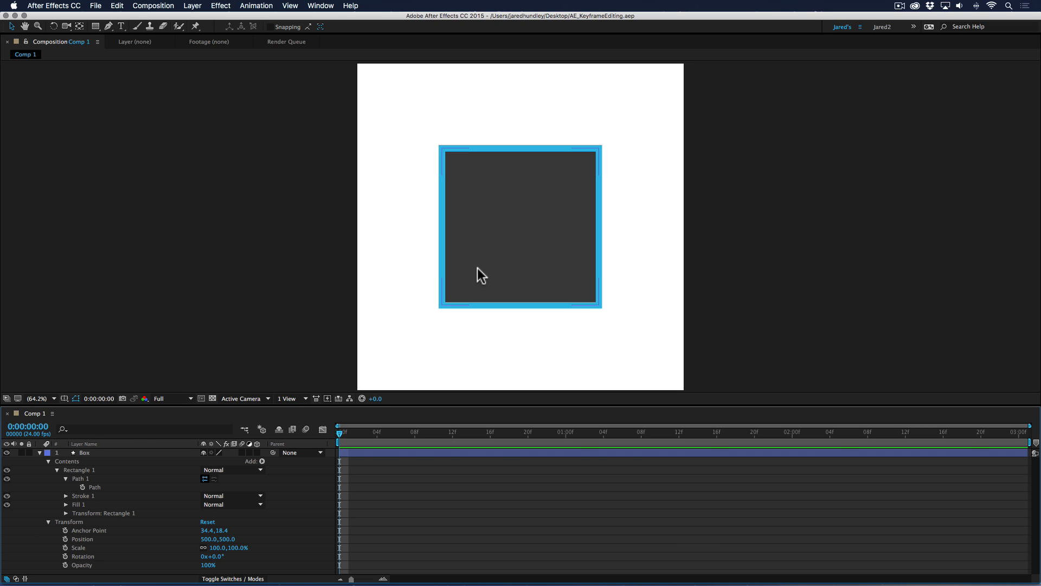
mouse_move(489, 270)
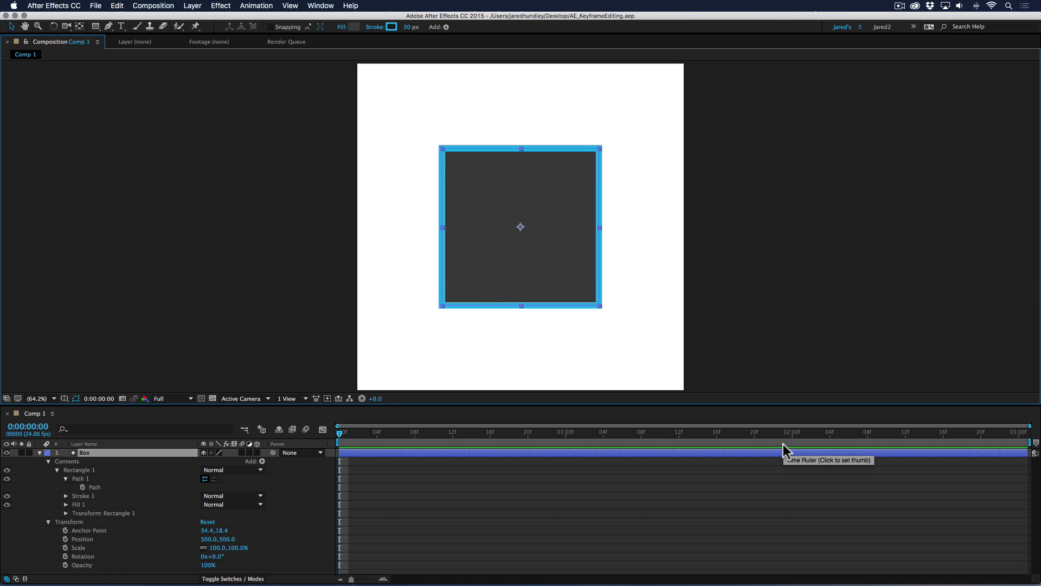
mouse_move(63, 546)
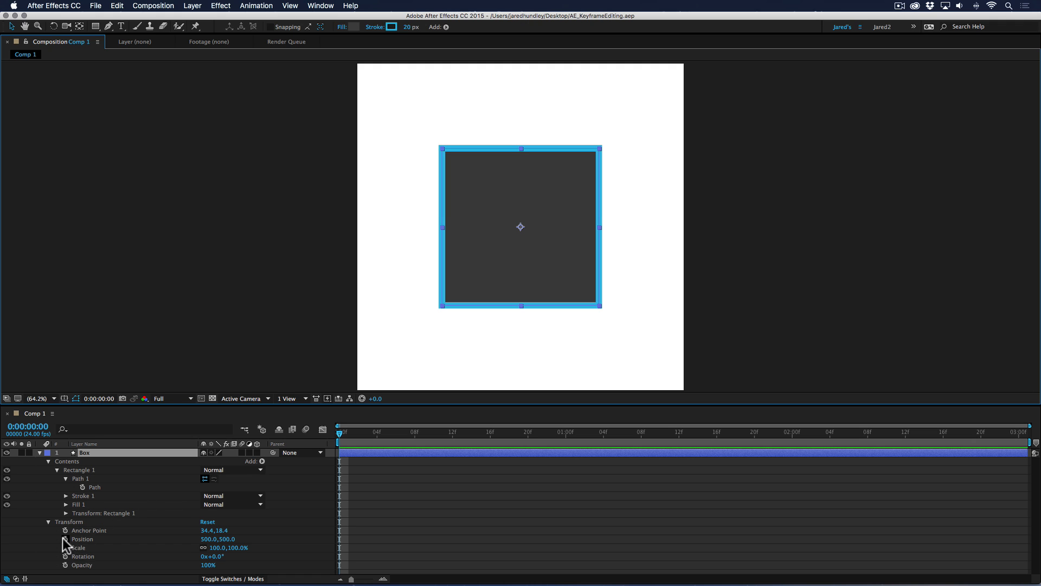
Keyframe the square's Position, Scale and Rotation, editing values with the playhead at 1s, 2s and 3s.
click(65, 539)
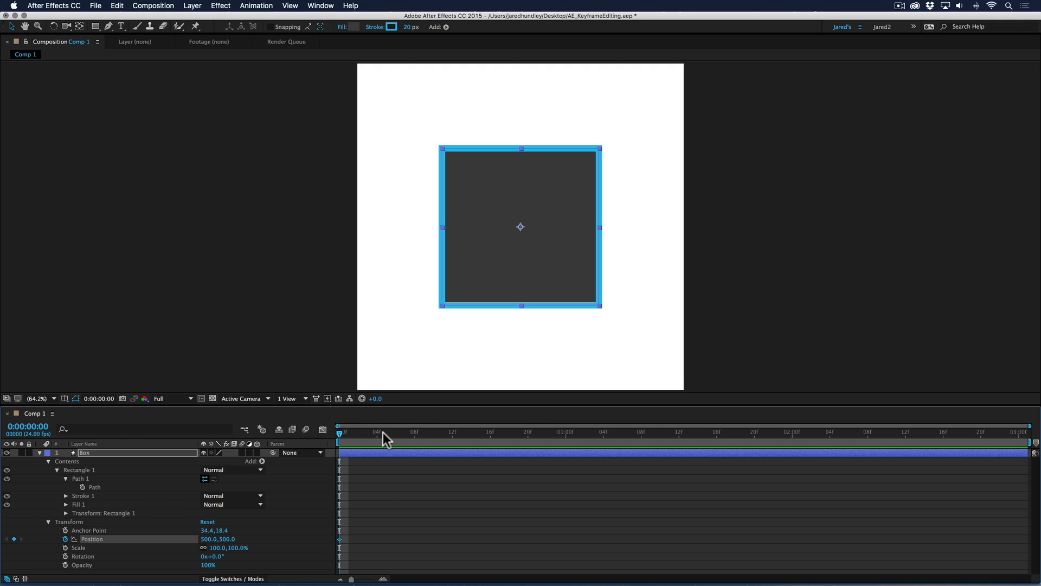
click(565, 433)
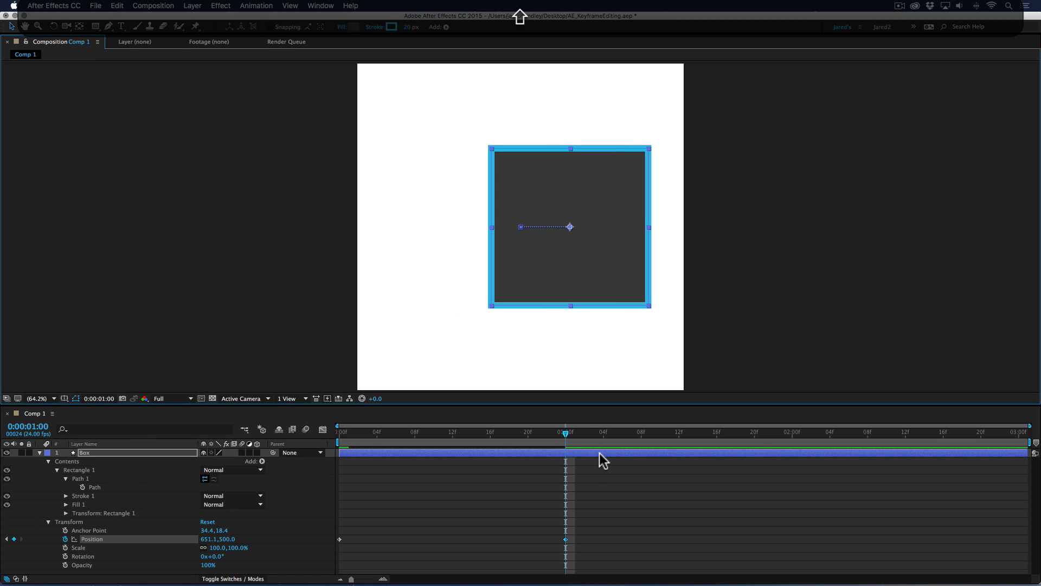
click(78, 547)
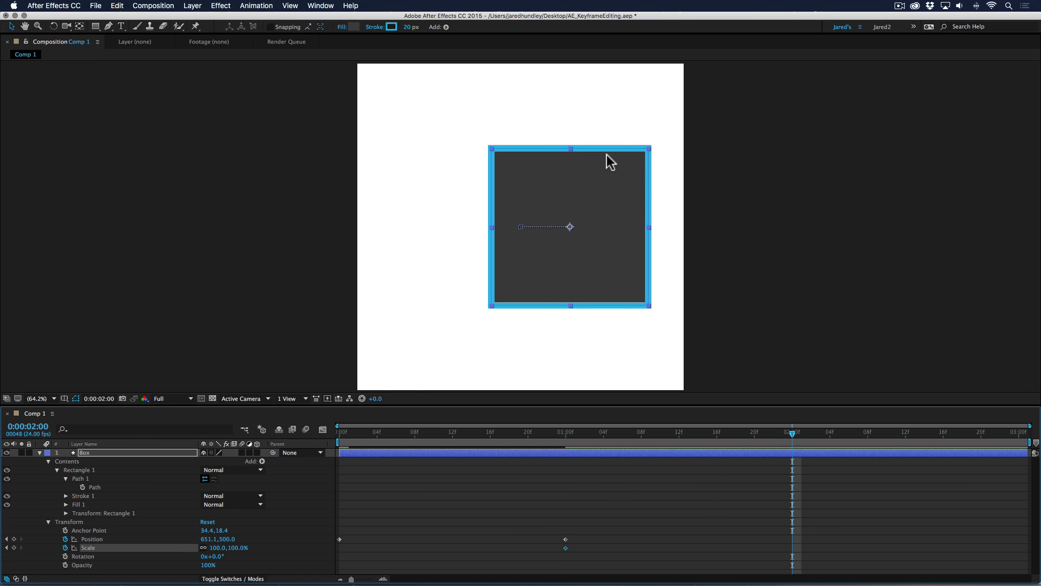
double_click(225, 547)
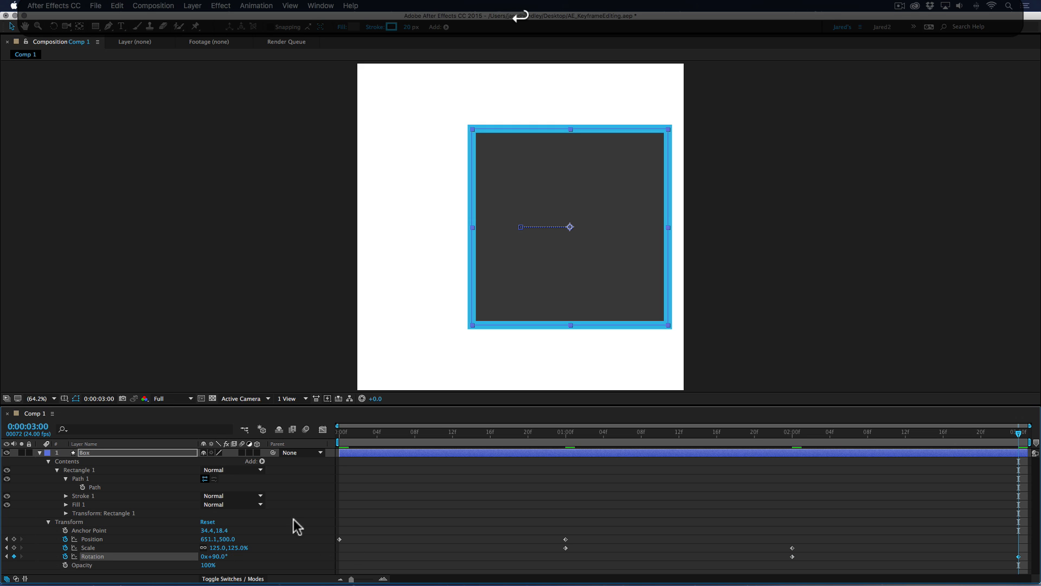
click(508, 432)
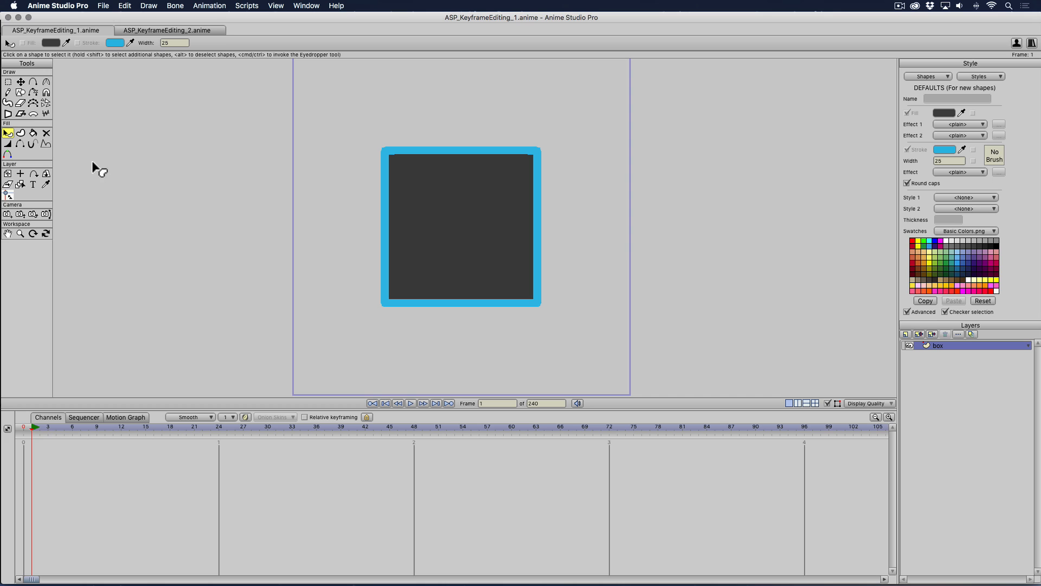
mouse_move(8, 174)
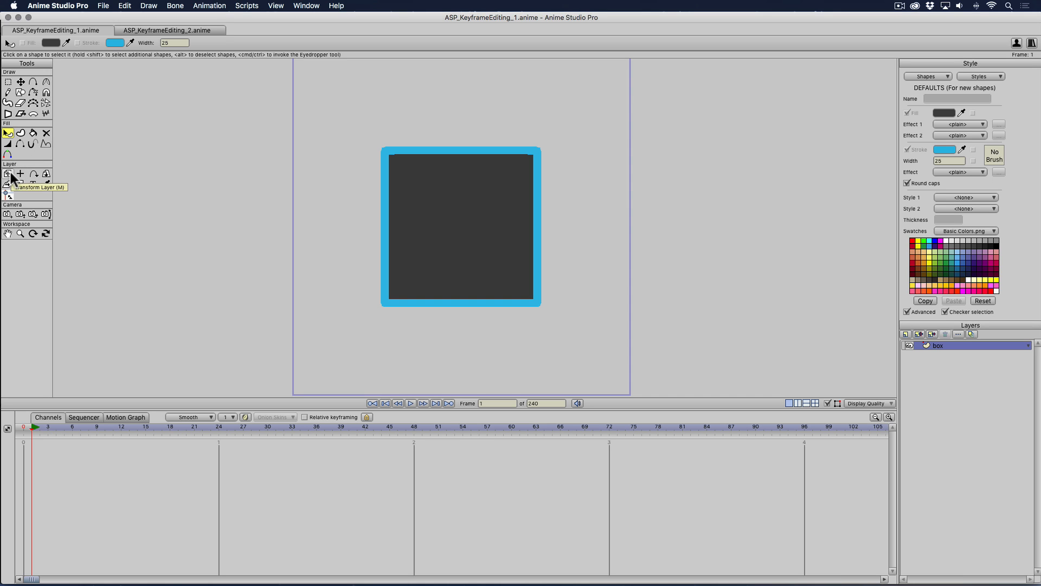
Switch to the Transform Layer tool to move and scale the whole box layer.
click(8, 174)
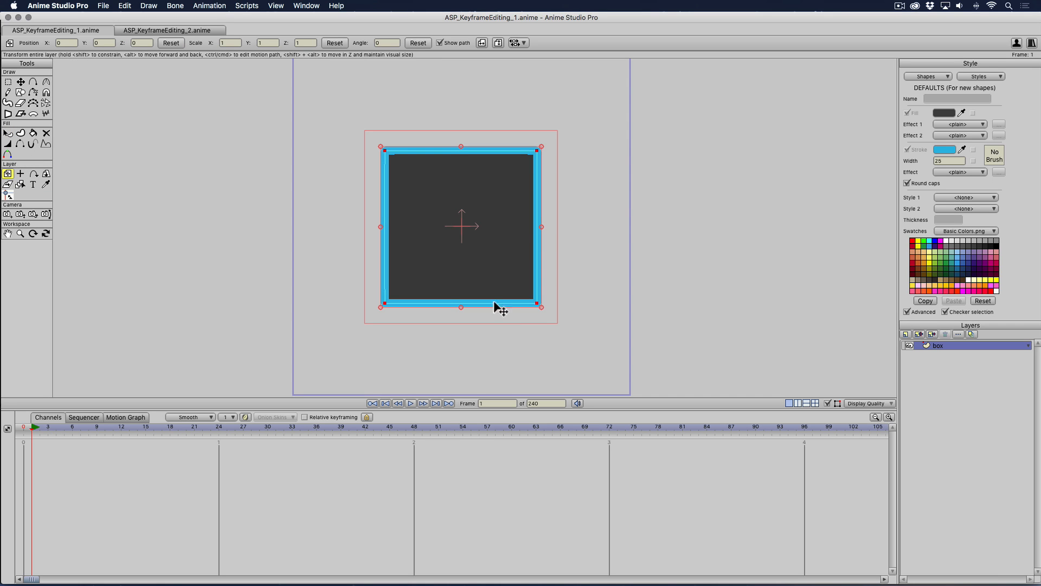
mouse_move(475, 297)
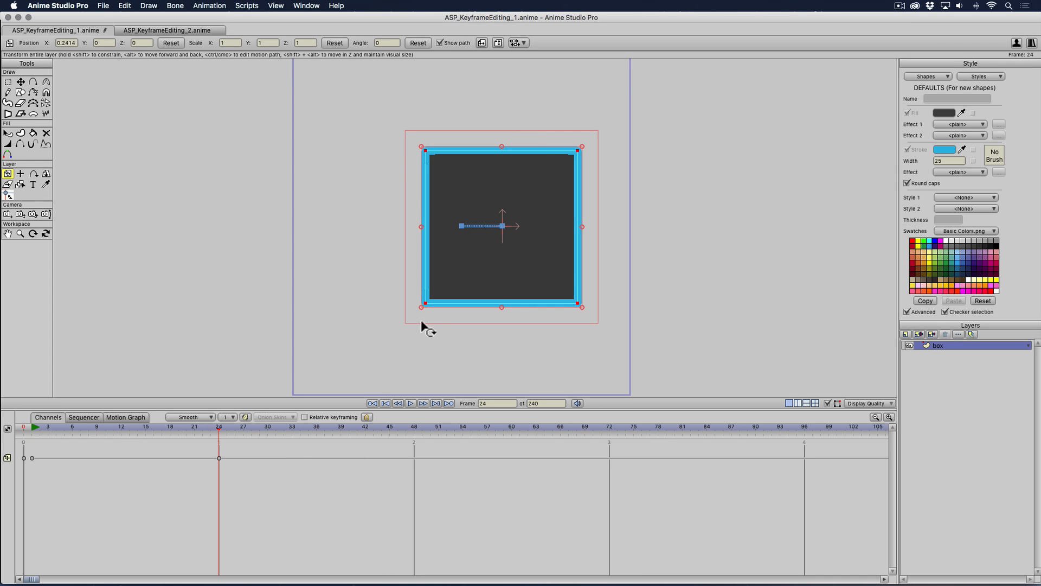
mouse_move(442, 322)
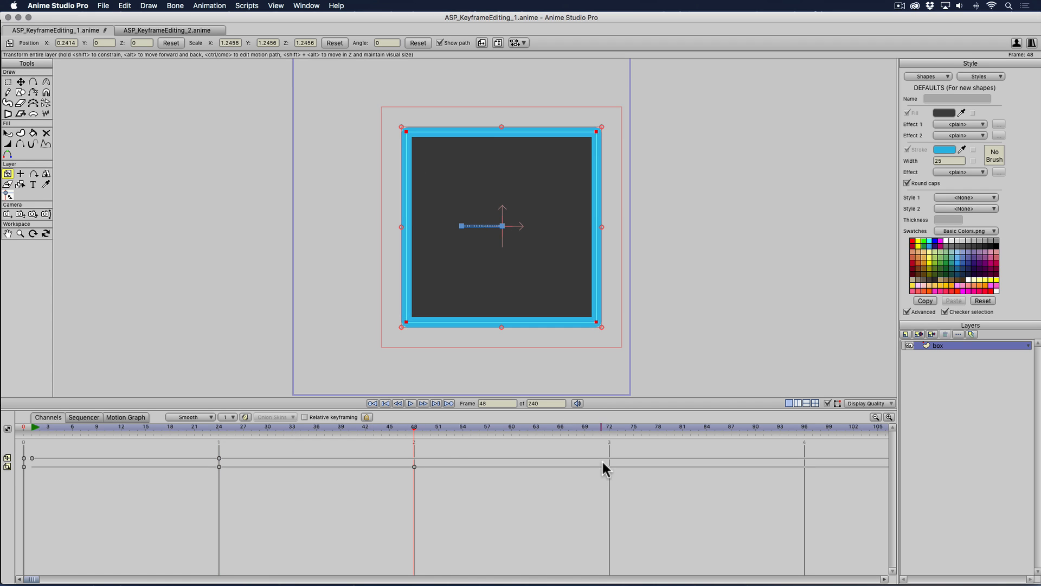
mouse_move(429, 409)
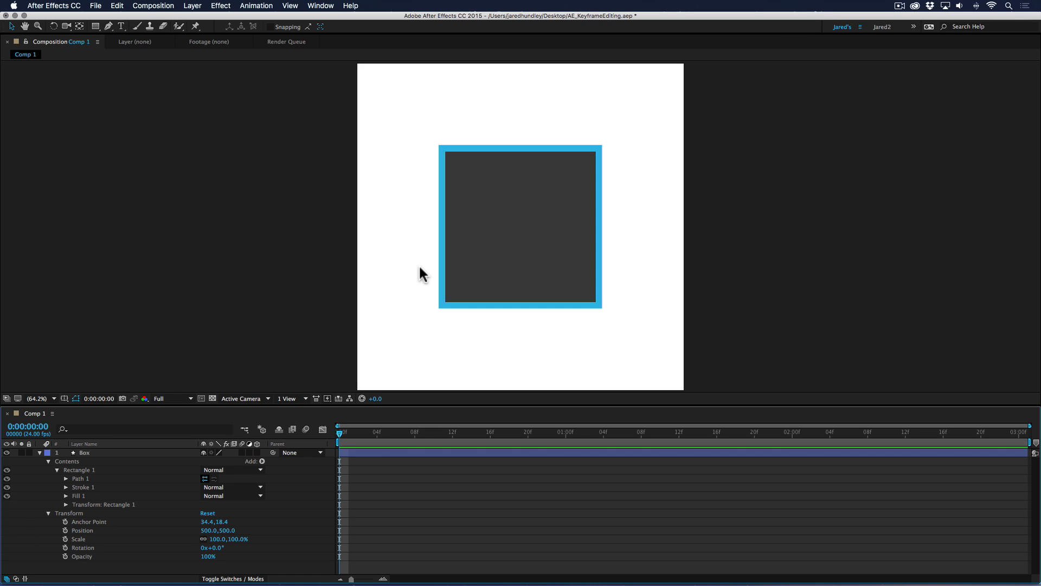
Keyframe the Box path and skew its bottom-right corner outward at one second.
click(71, 478)
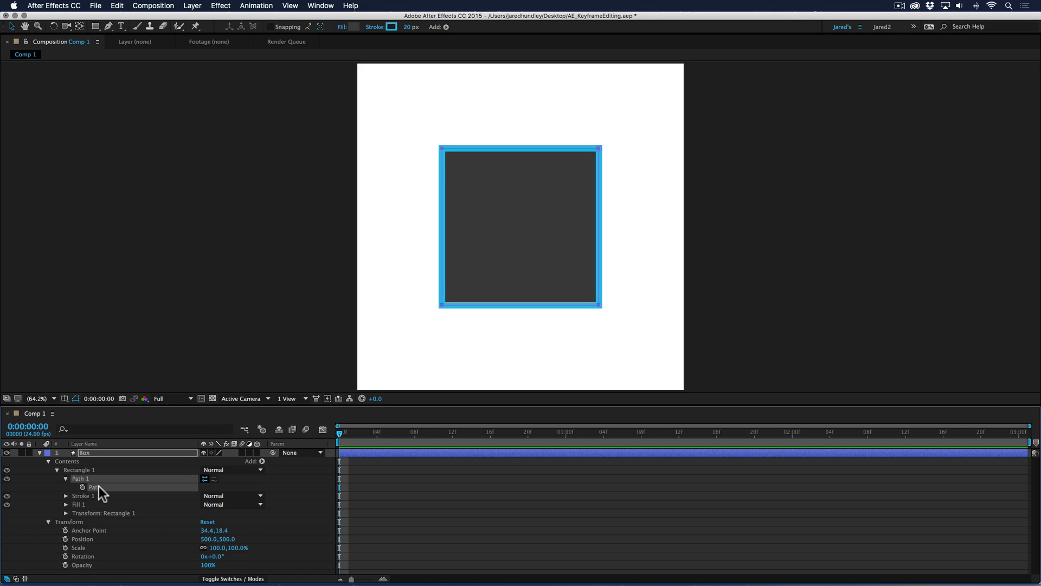
click(83, 487)
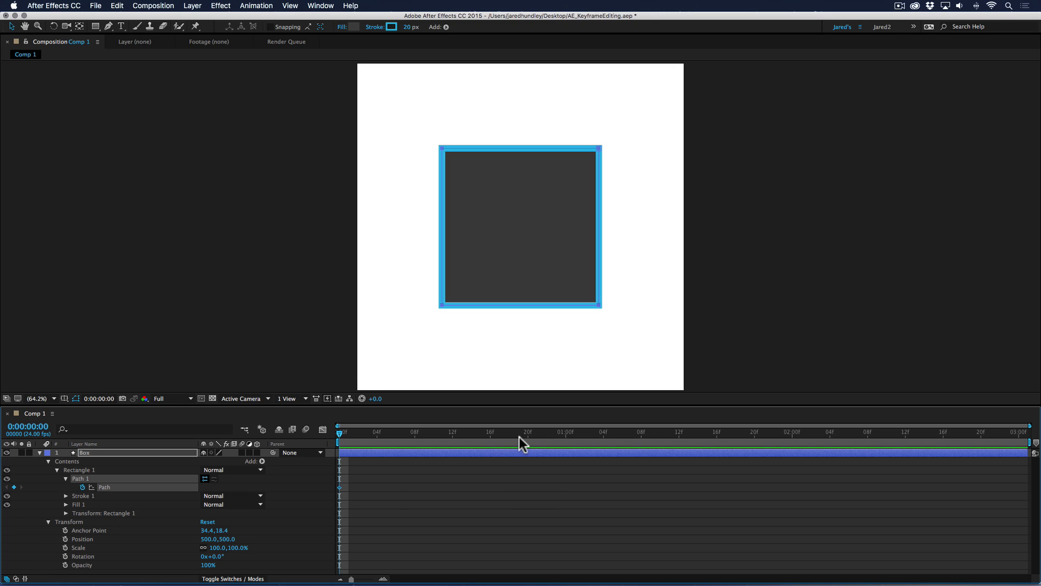
click(566, 431)
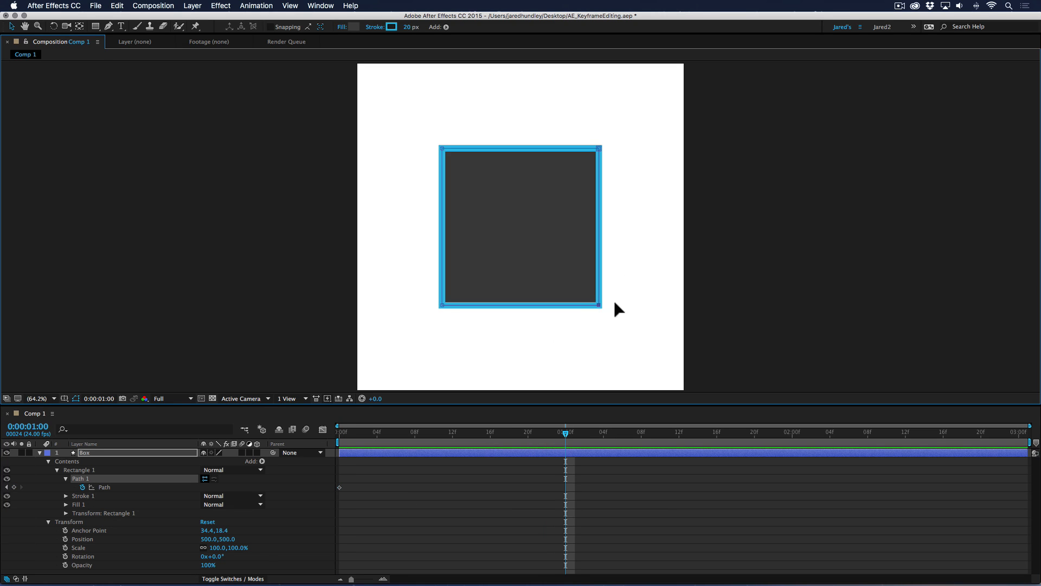
drag(597, 306, 640, 269)
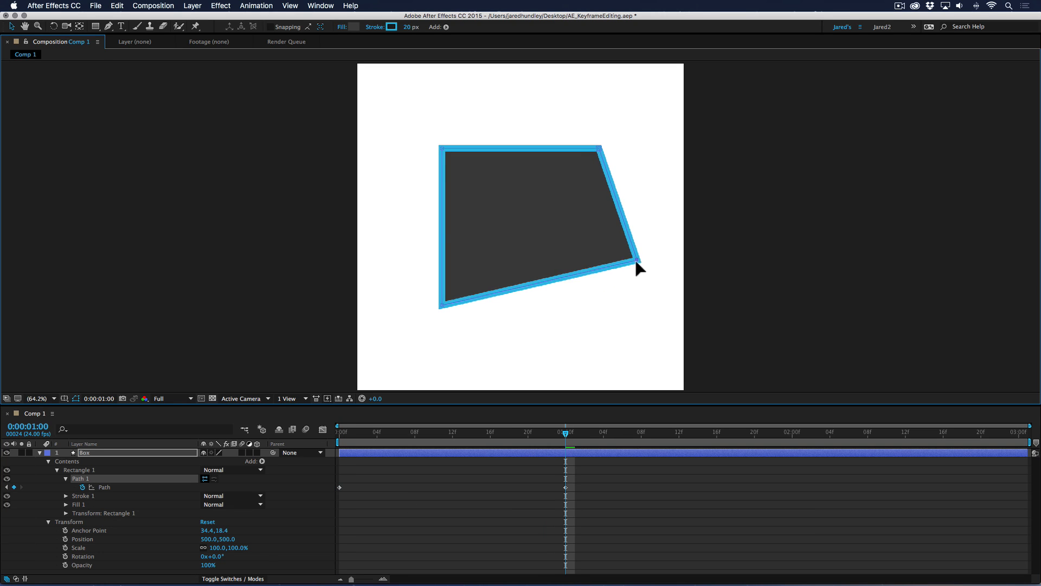
Reshape the path into a trapezoid at two seconds and scrub through to check the morph.
click(792, 443)
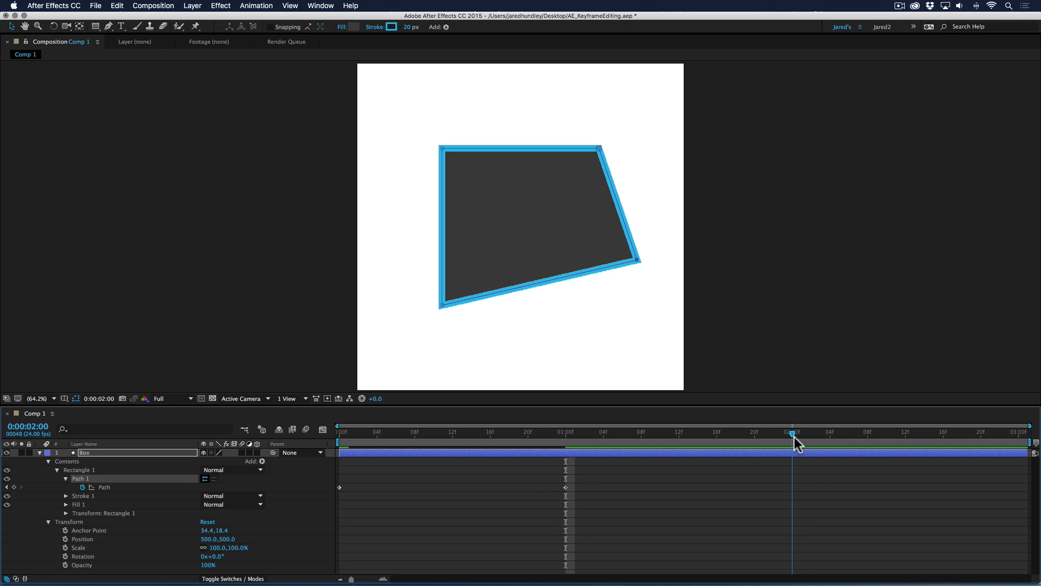
drag(638, 258, 641, 336)
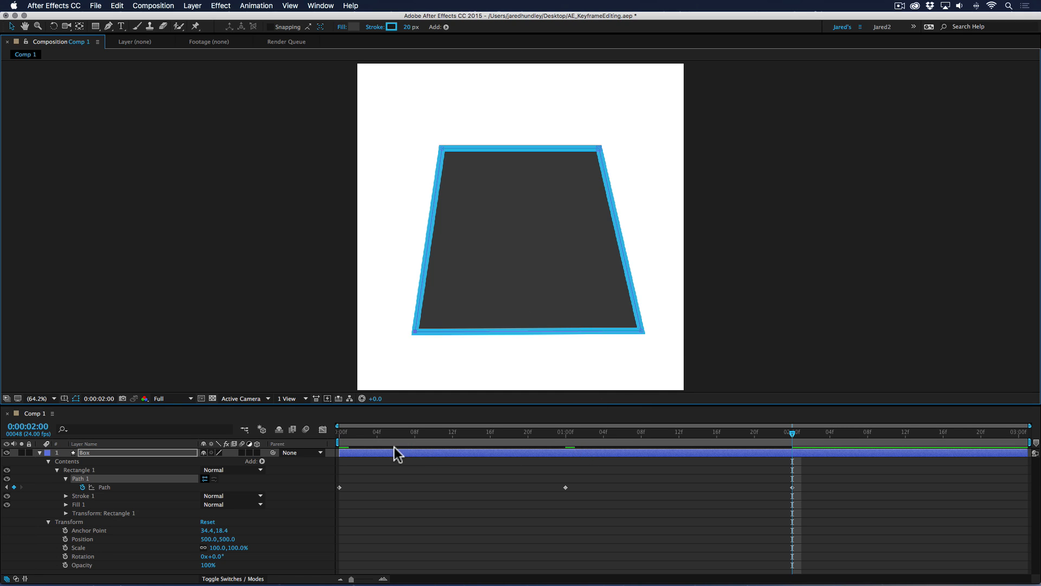
mouse_move(378, 437)
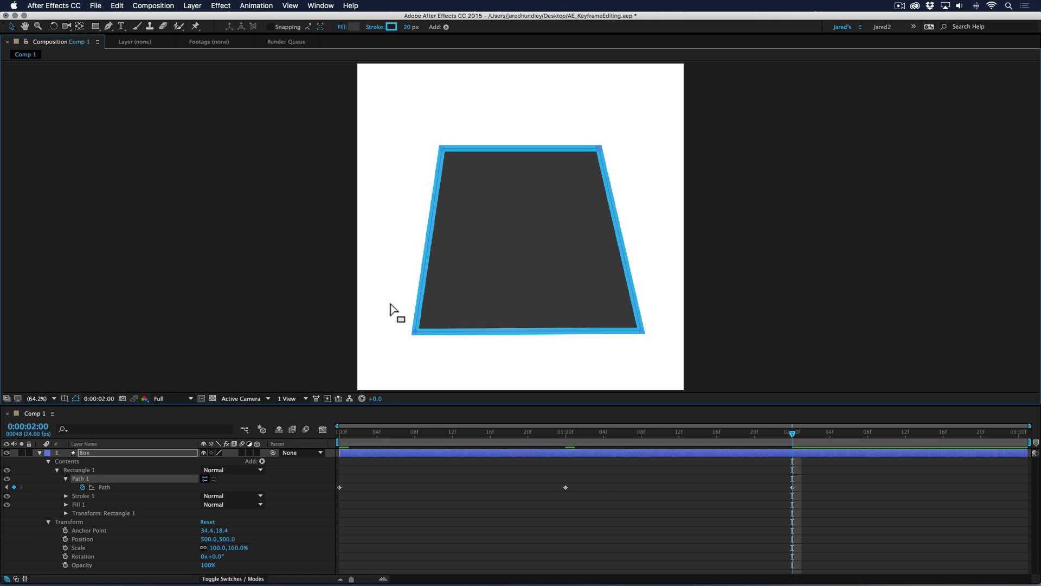
mouse_move(339, 495)
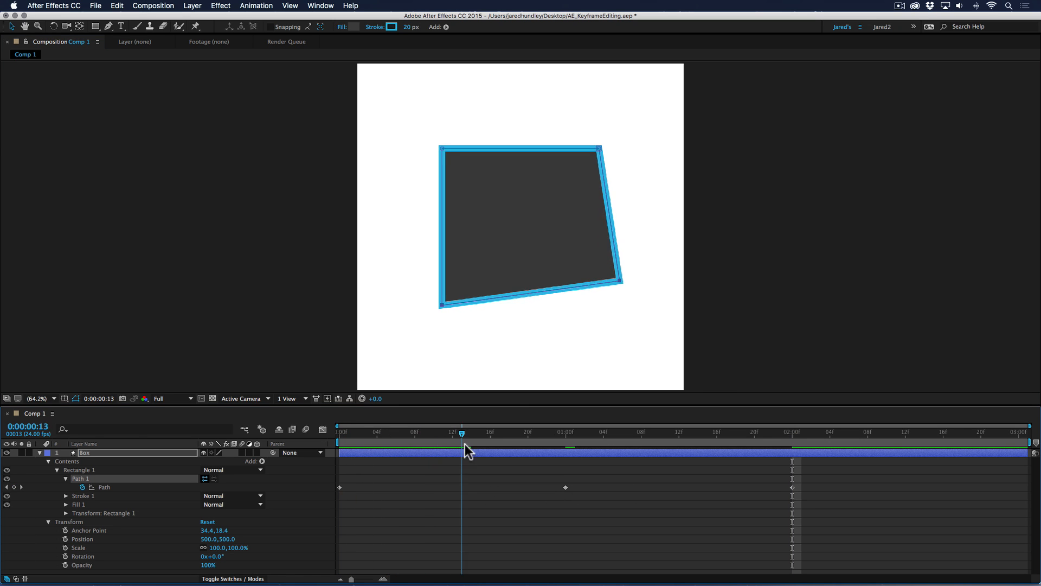
drag(462, 451, 566, 450)
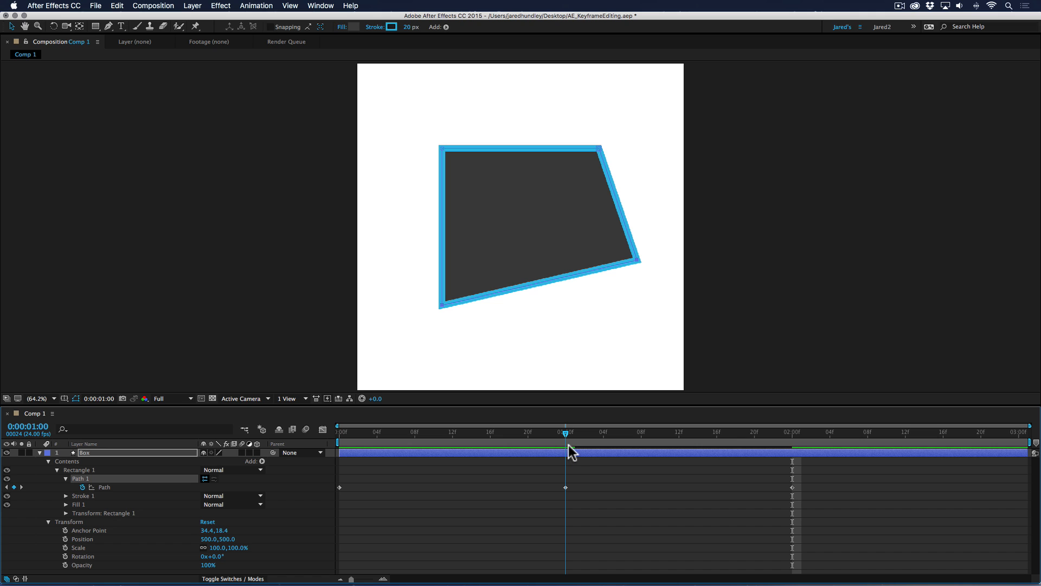
mouse_move(578, 454)
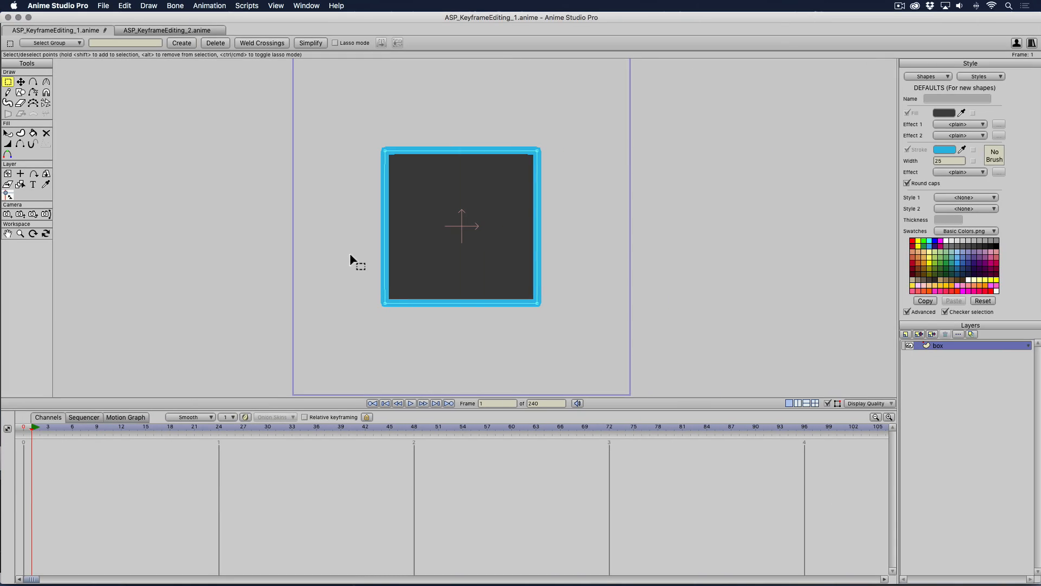
Marquee-select all four box points and add starting keyframes at the first frame.
drag(353, 259, 605, 325)
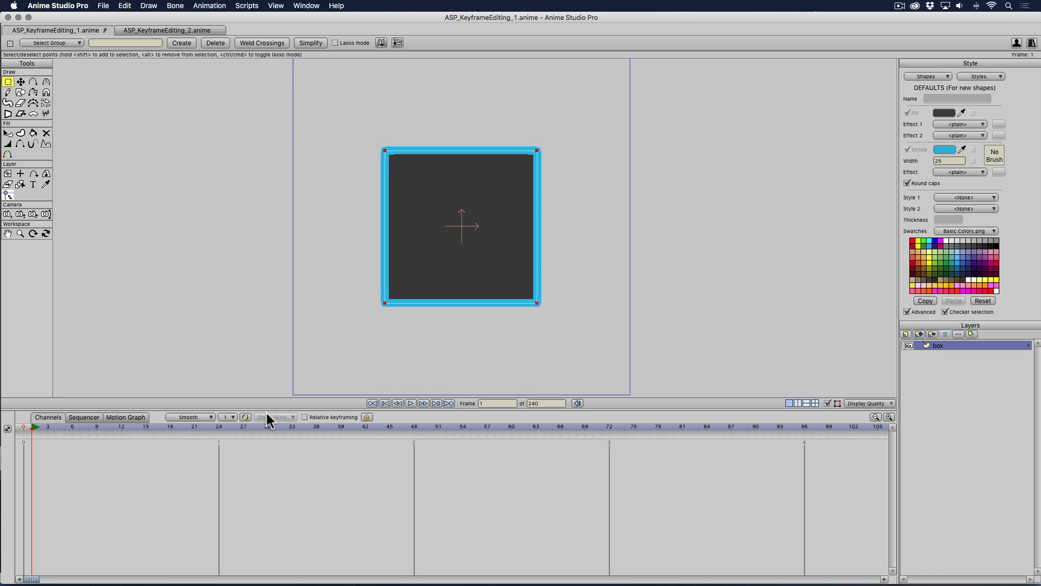
key(cmd+f)
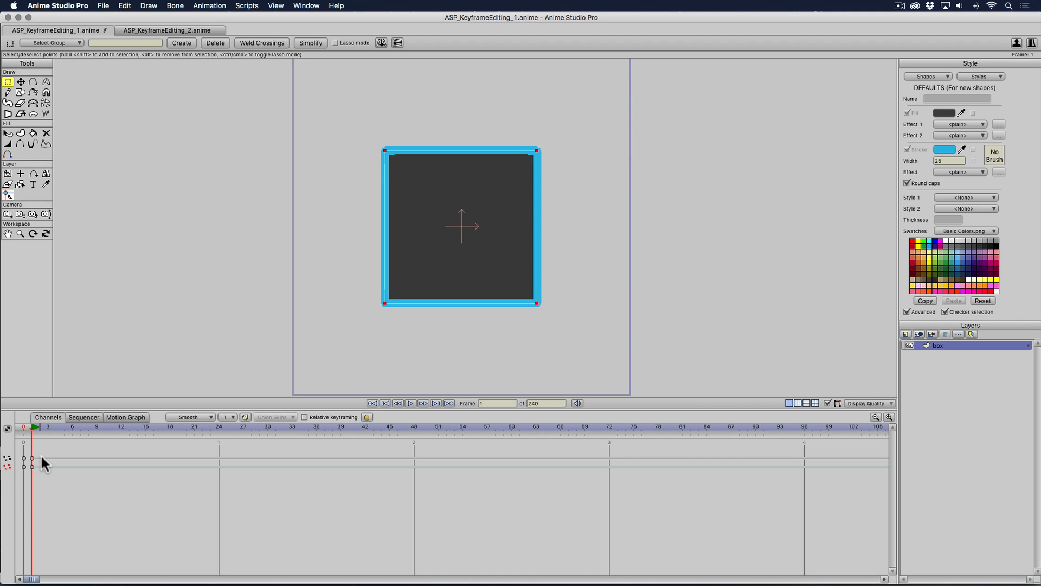
mouse_move(223, 443)
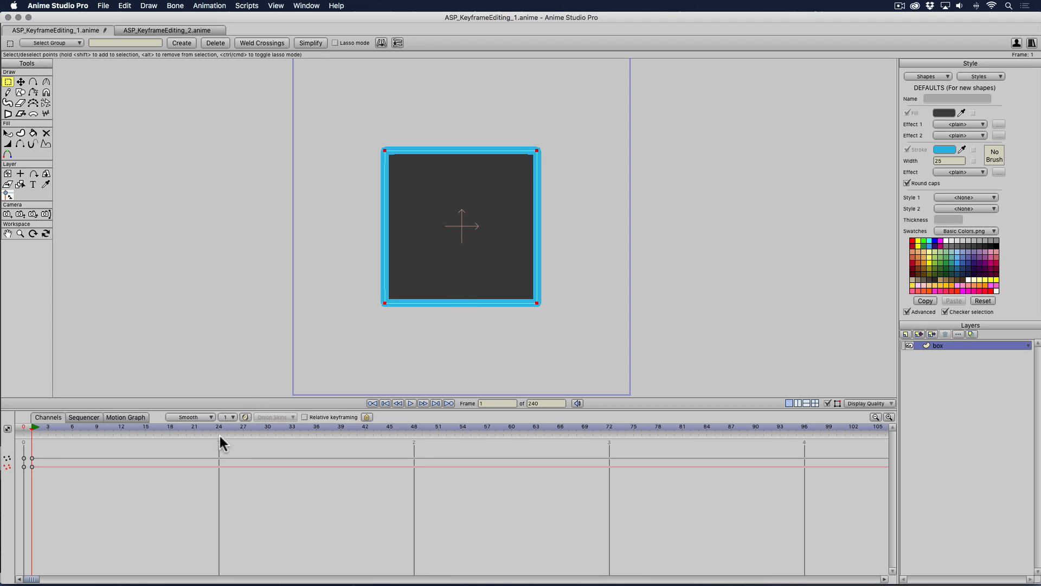
Pull the bottom-right corner outward at frame 24 and the bottom-left corner outward at frame 48.
click(218, 427)
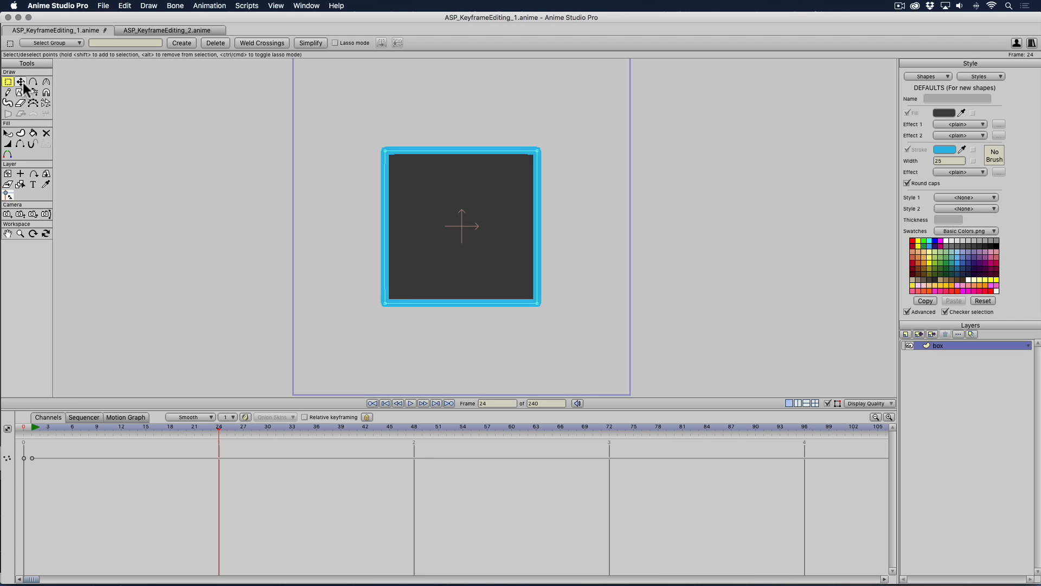
click(20, 81)
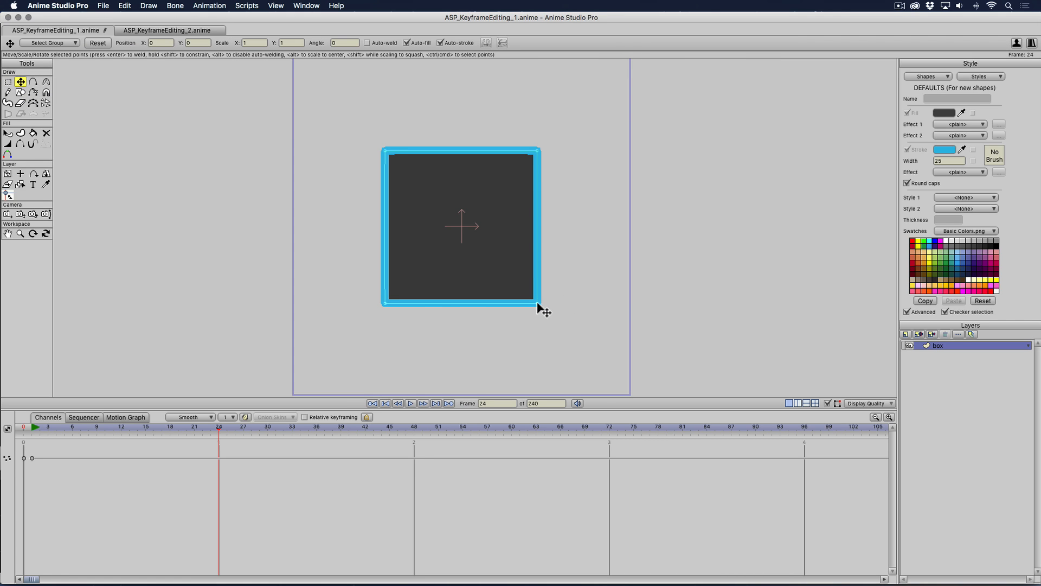
drag(541, 305, 576, 256)
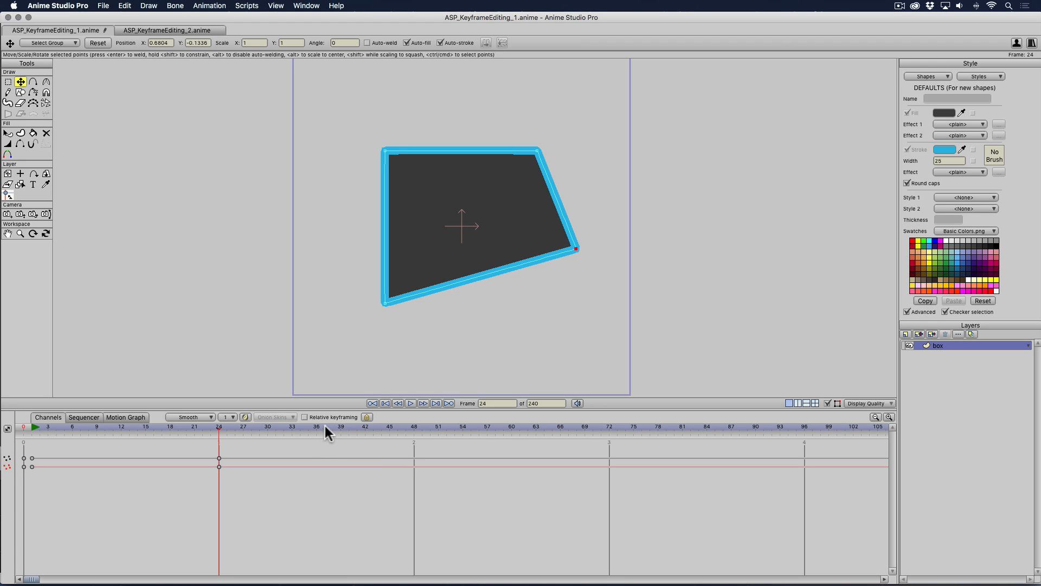
click(413, 427)
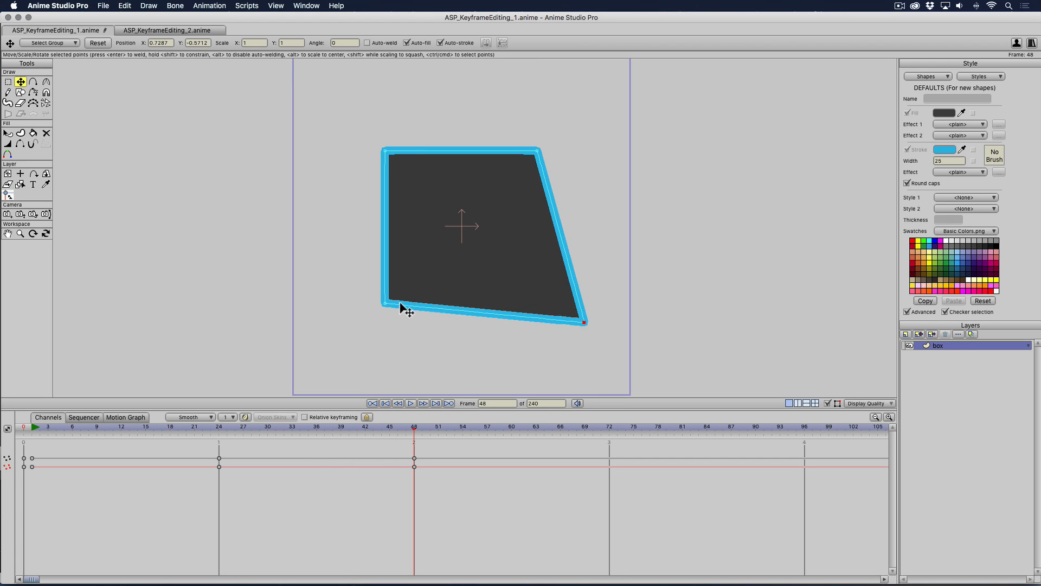
drag(407, 306, 355, 324)
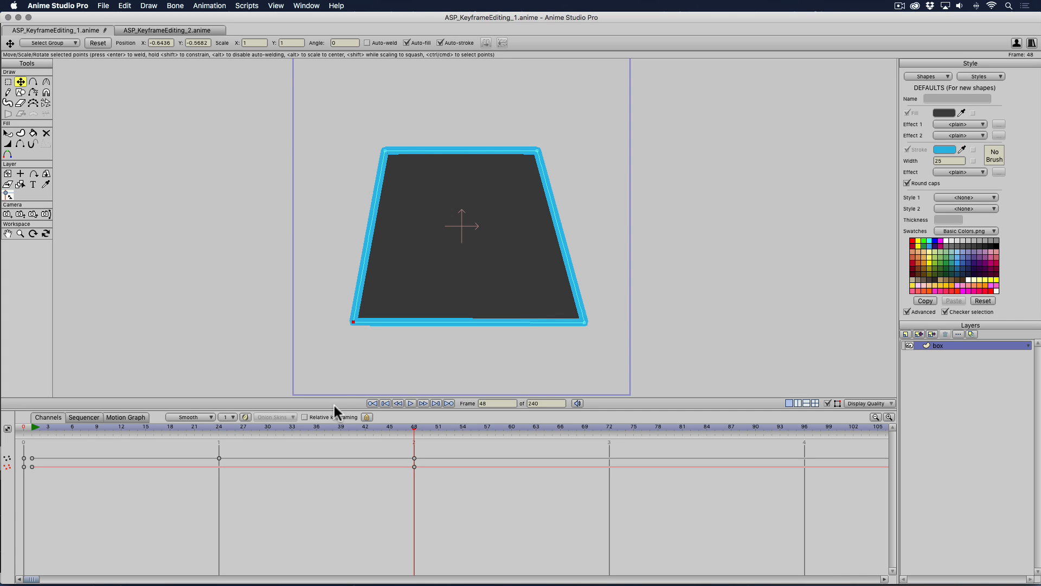
click(8, 82)
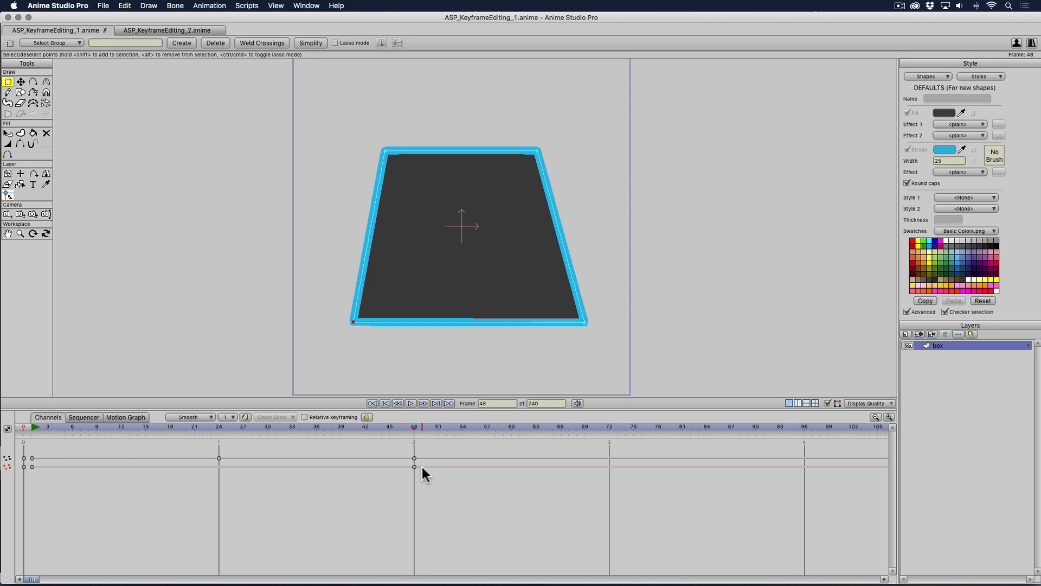
mouse_move(228, 437)
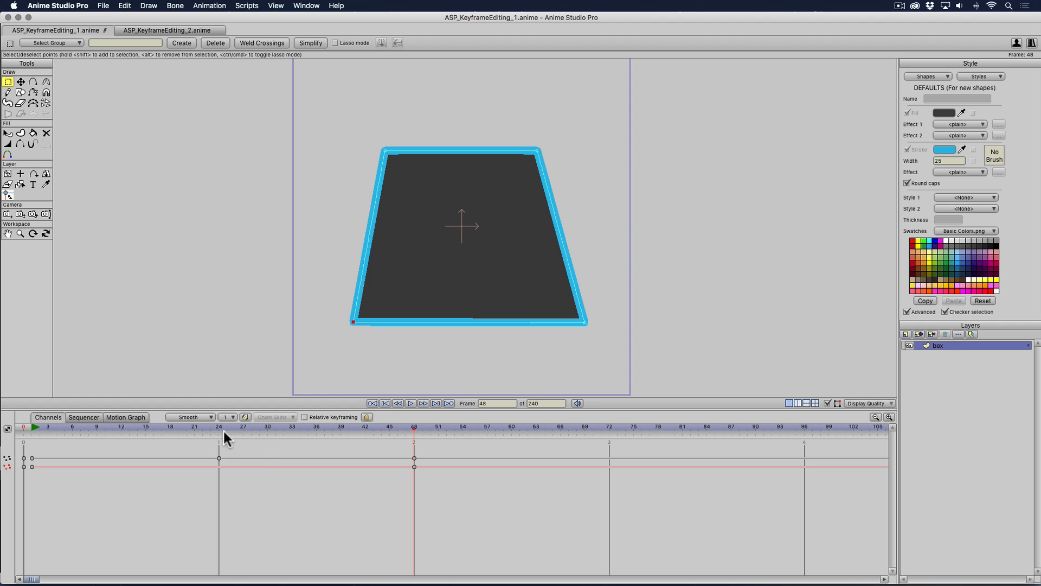
mouse_move(417, 436)
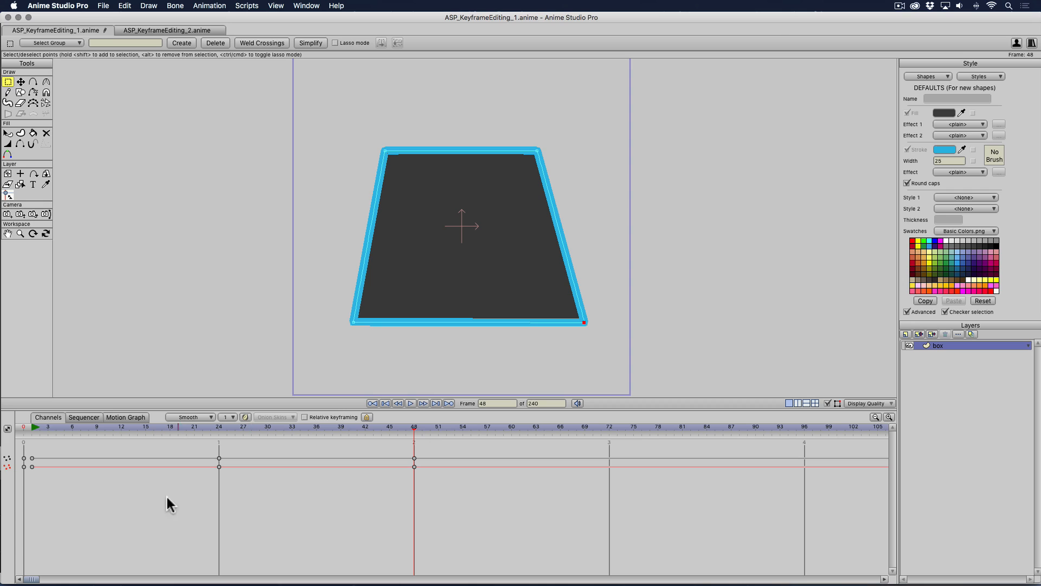
mouse_move(73, 439)
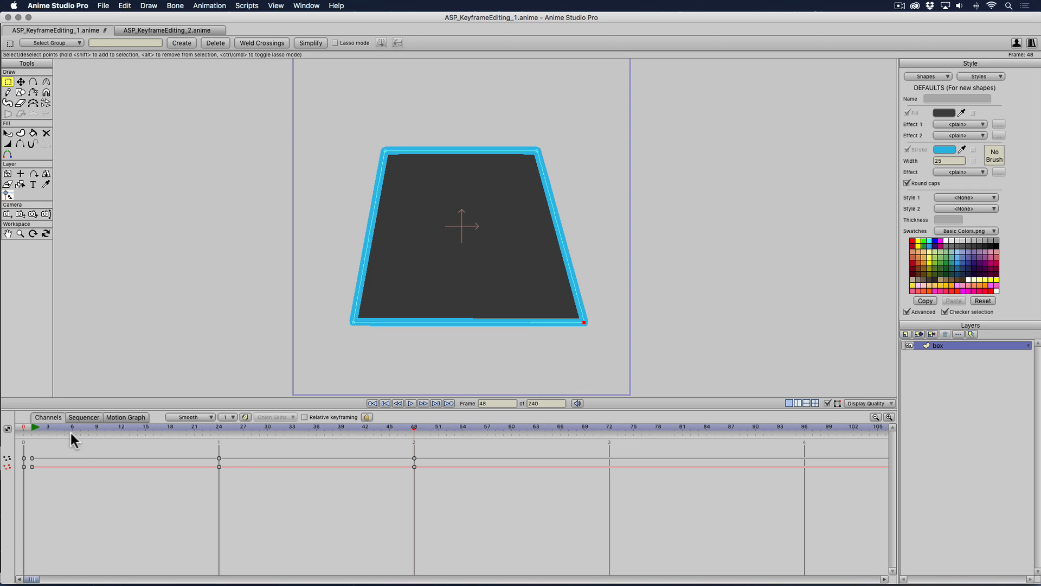
mouse_move(222, 472)
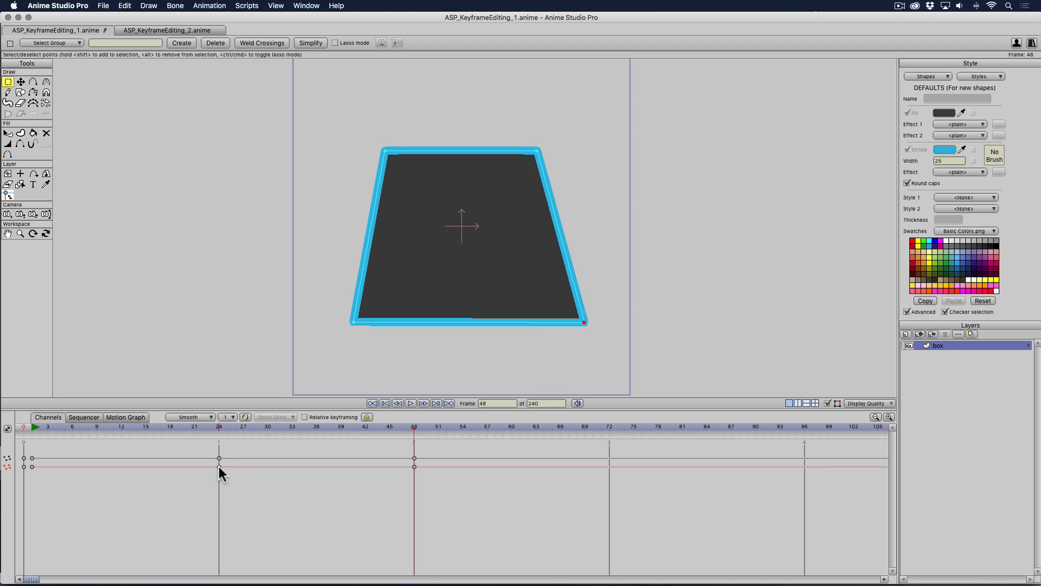
Drag the frame-24 point keyframes to frame 12 and show the Selected Point Motion channel.
drag(219, 458, 120, 458)
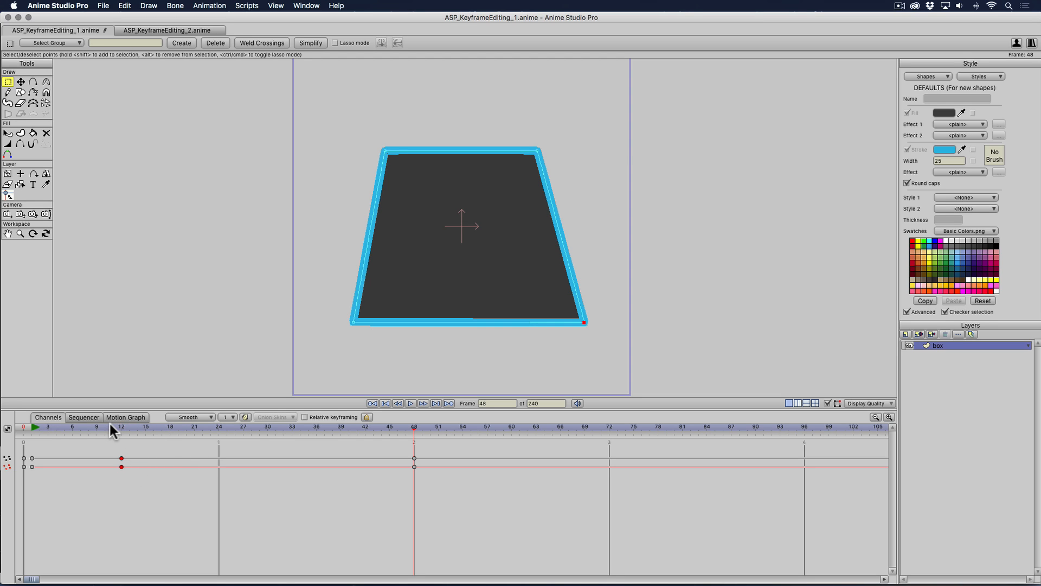
mouse_move(53, 440)
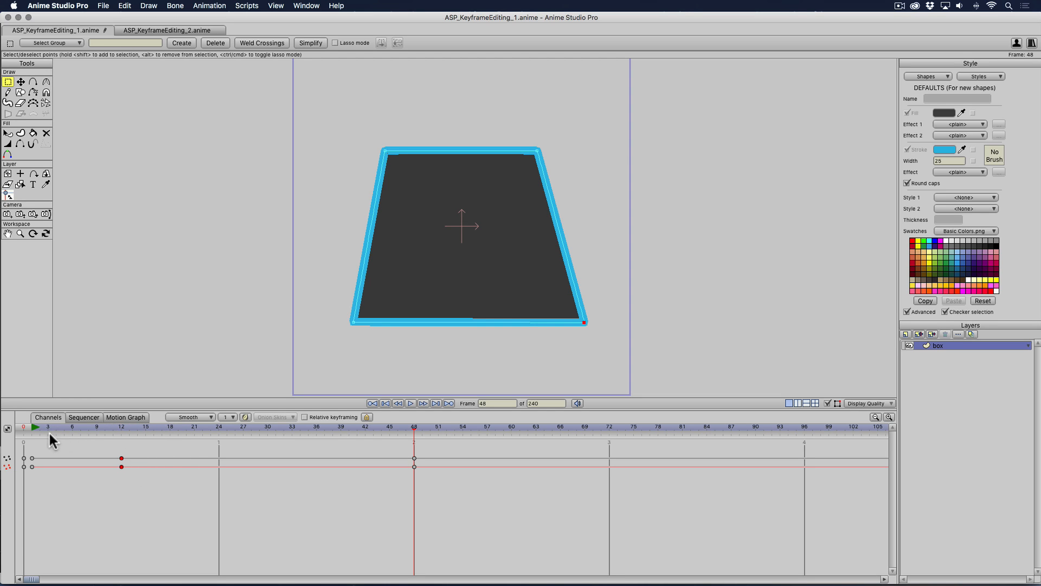
click(137, 427)
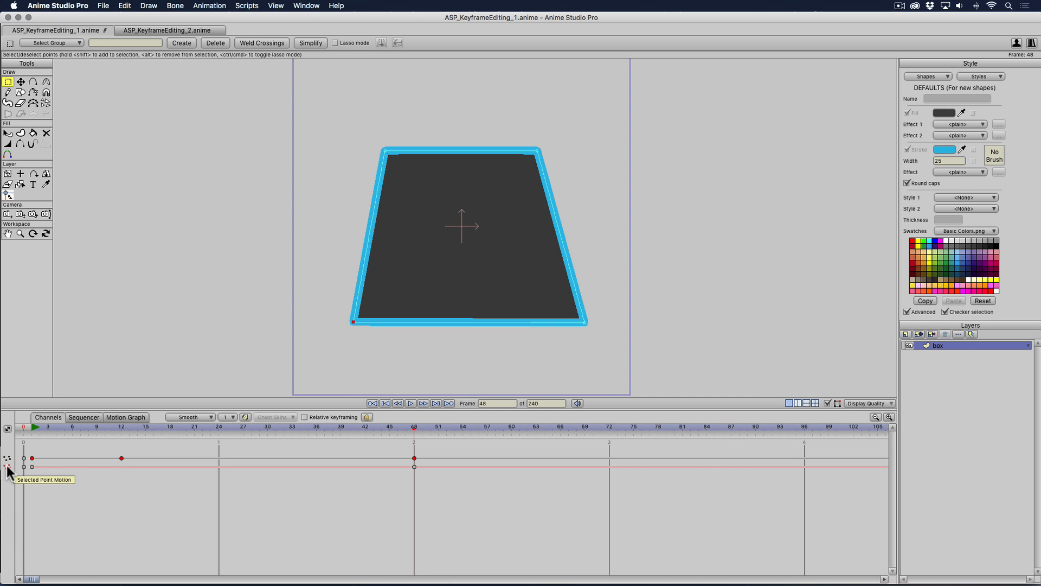
click(168, 30)
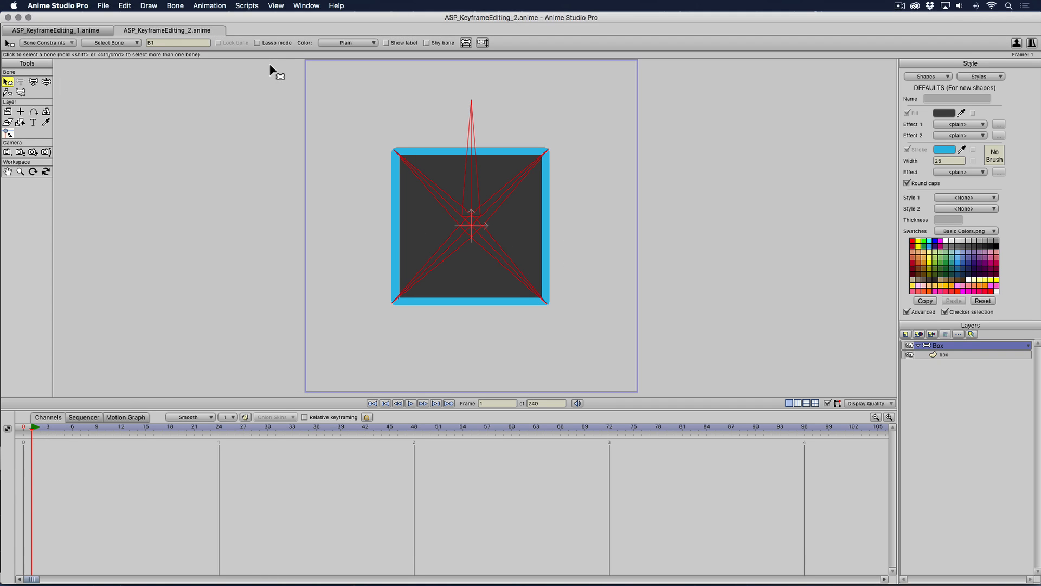
Select the box's bones and bend them at frame 24, pulling the bottom-right and top-left corners outward.
click(20, 81)
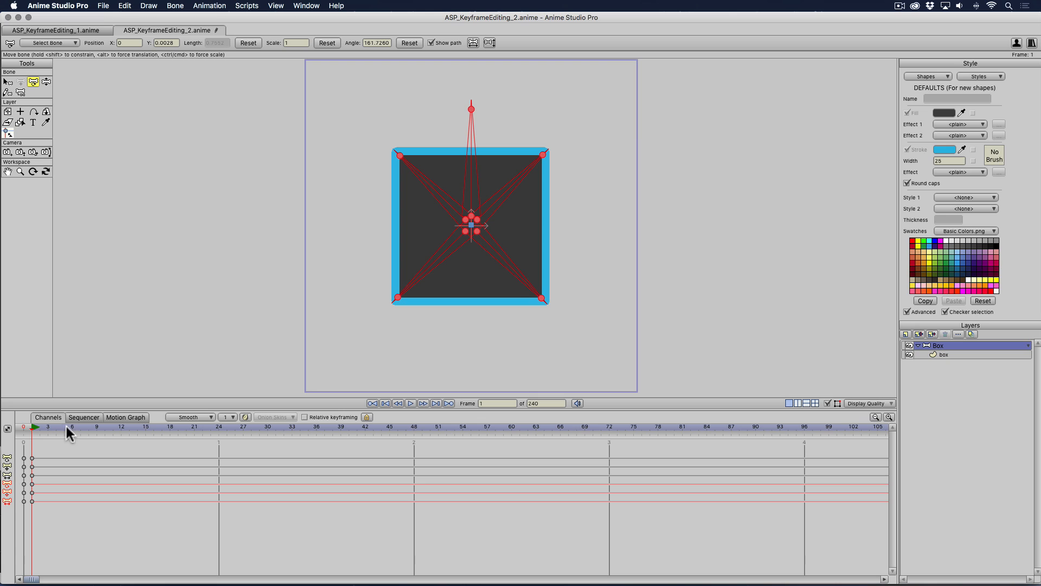
mouse_move(35, 432)
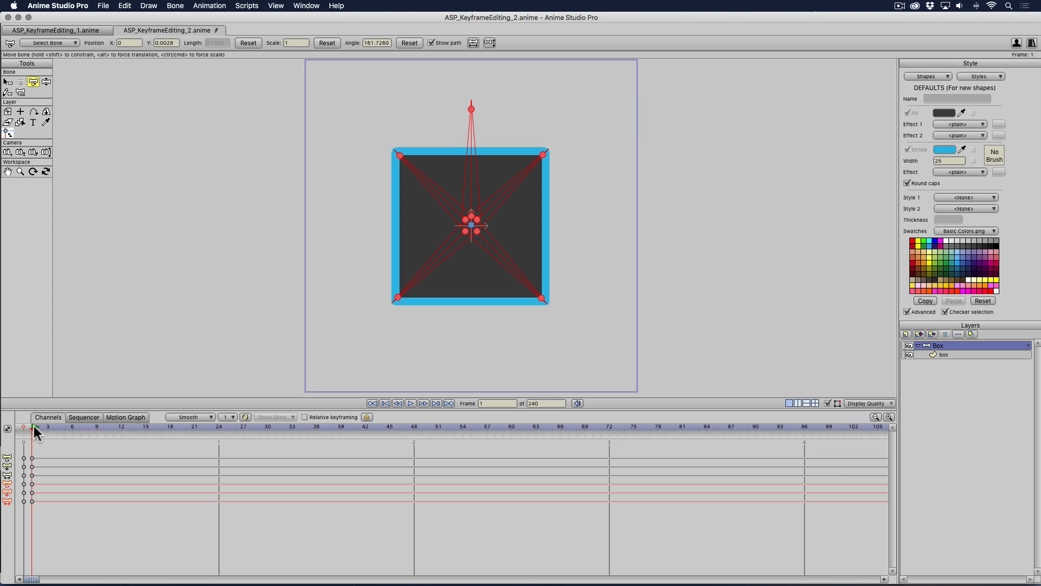
click(219, 427)
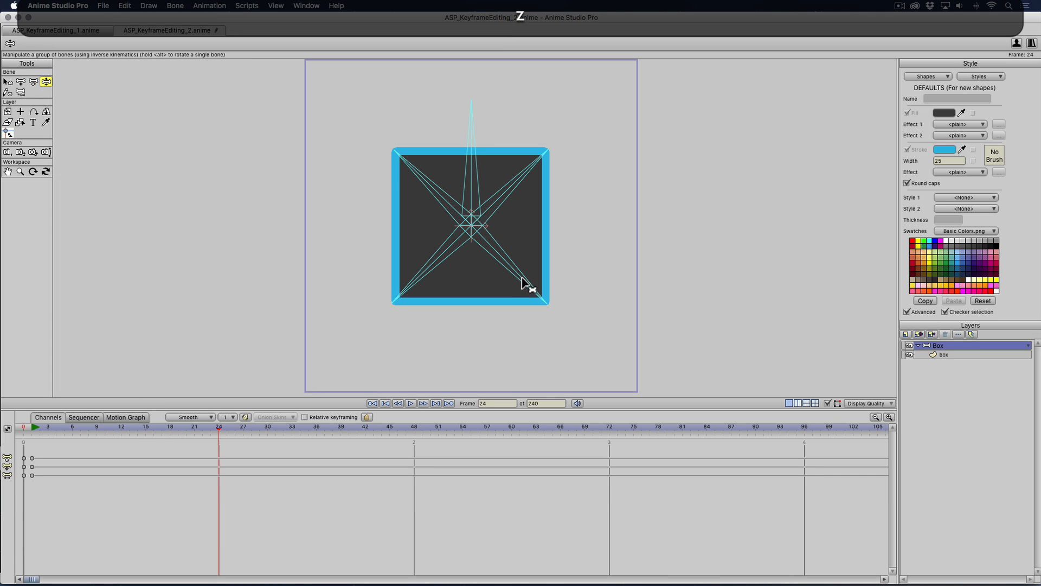
drag(528, 285, 563, 253)
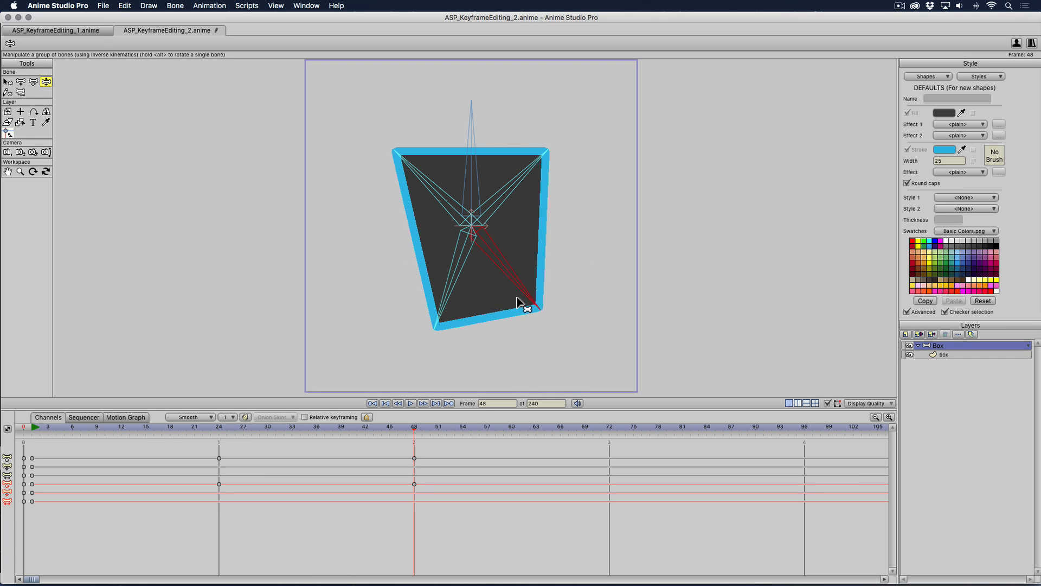
drag(527, 307, 407, 225)
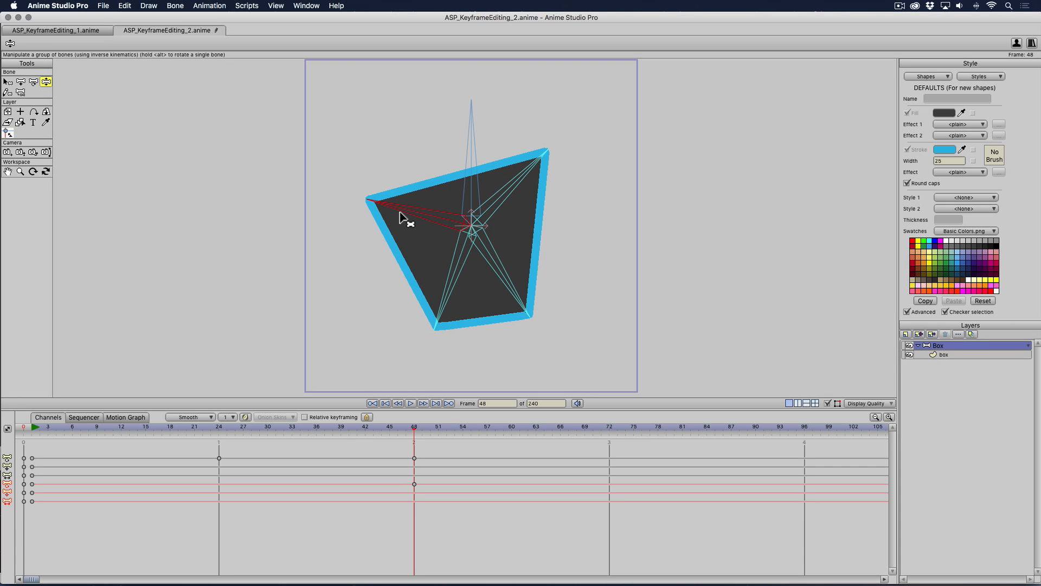
mouse_move(416, 230)
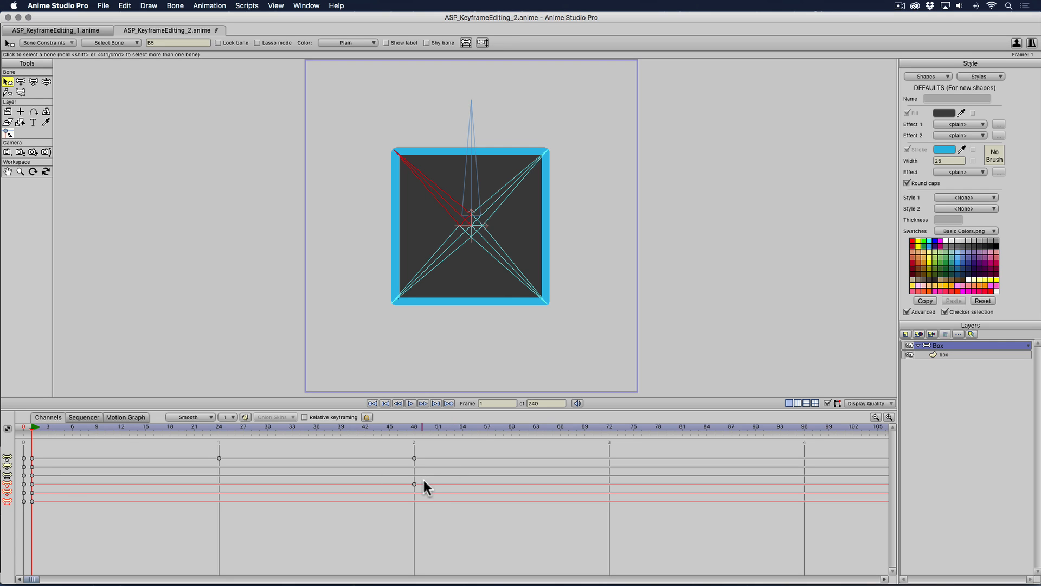
Select the rig bone and scrub the timeline to compare its poses around frames 12 and 24.
click(414, 484)
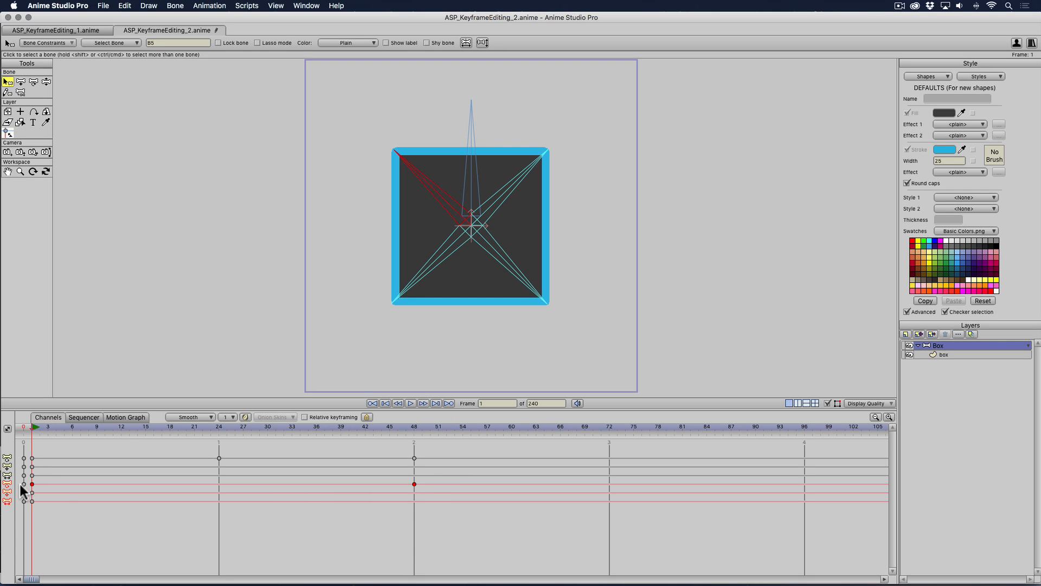
mouse_move(10, 488)
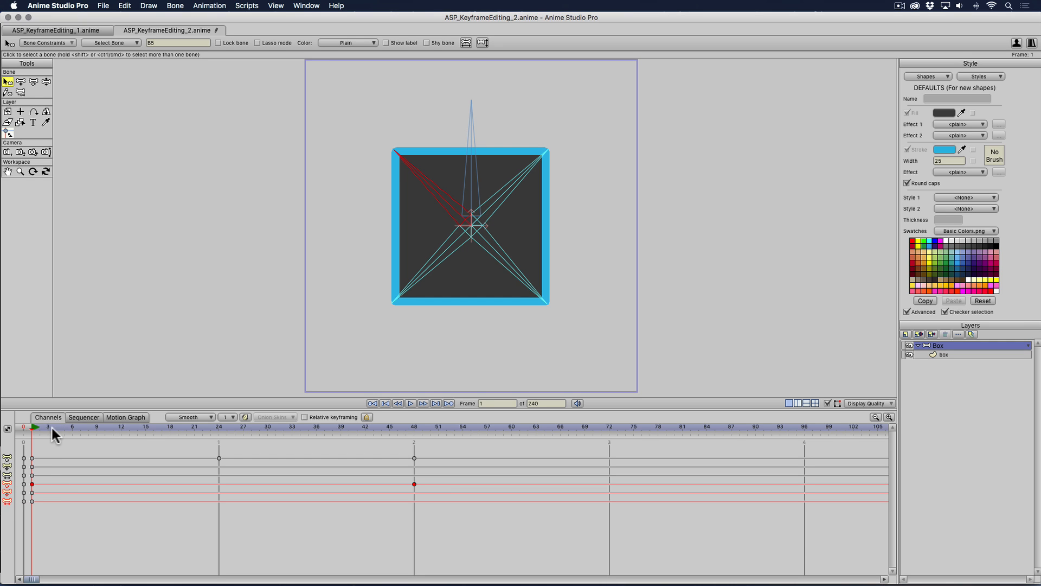
click(413, 426)
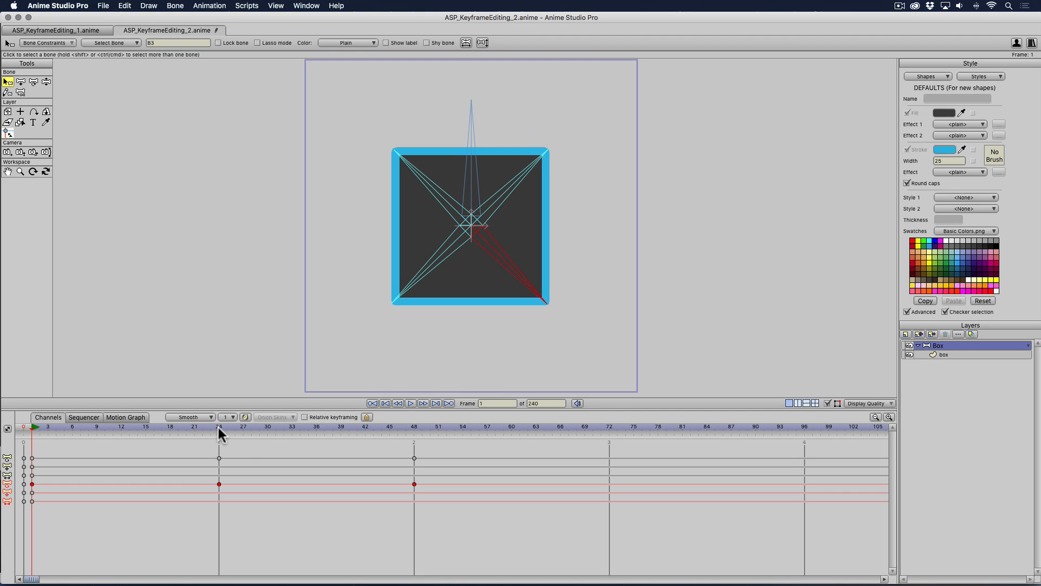
mouse_move(141, 433)
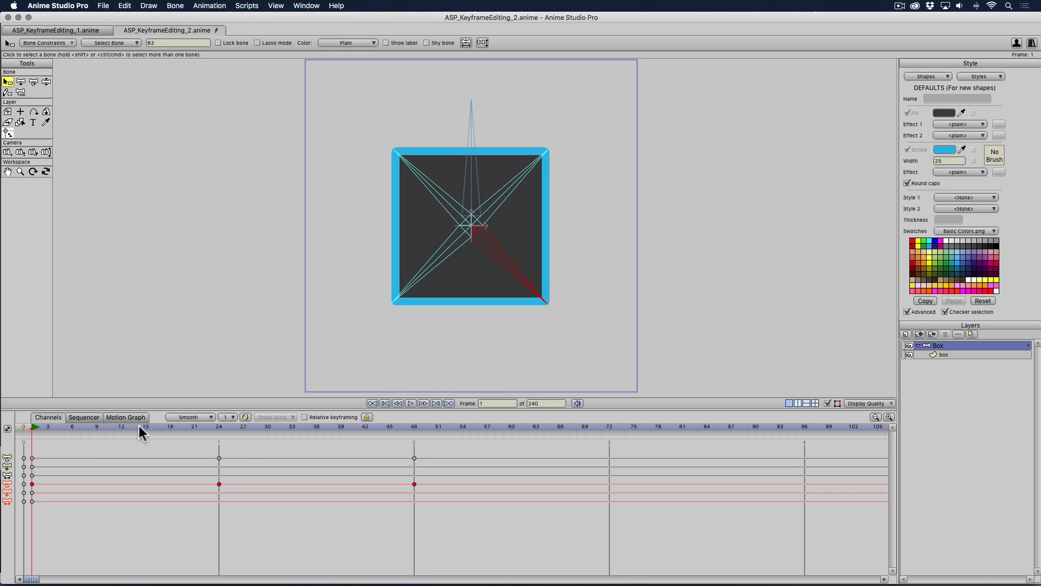
click(218, 427)
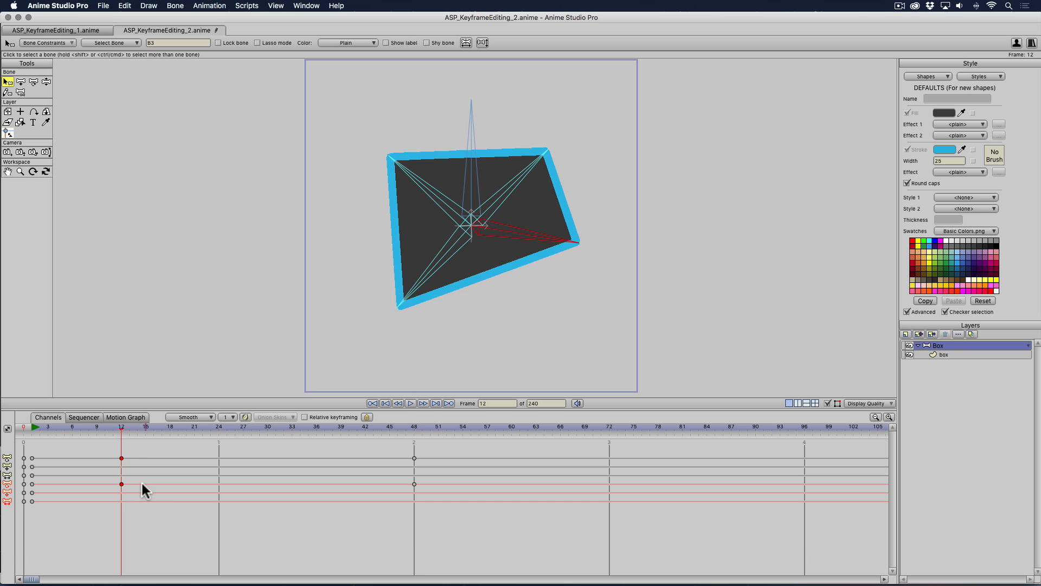
mouse_move(55, 434)
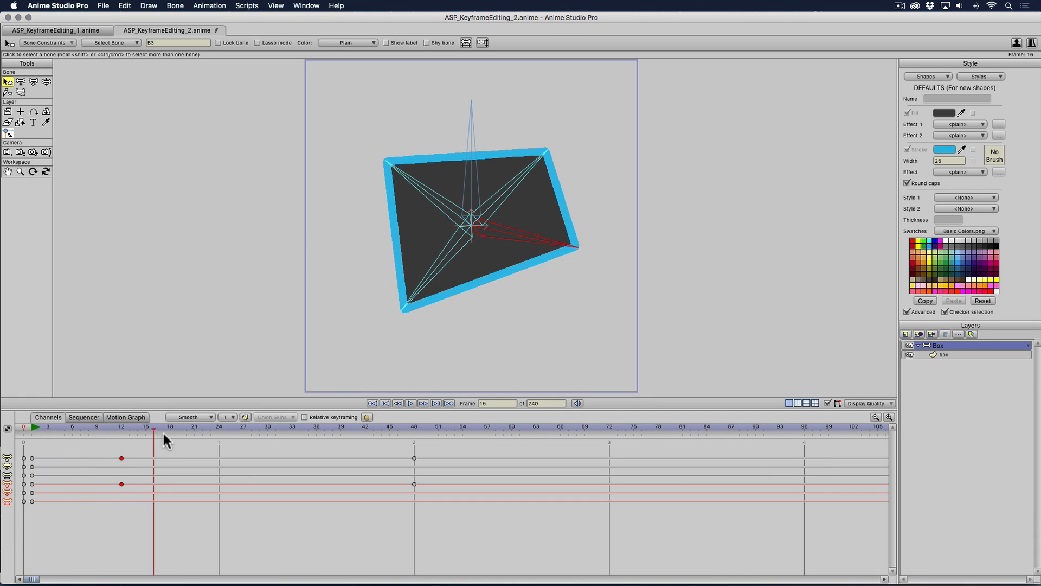
click(413, 426)
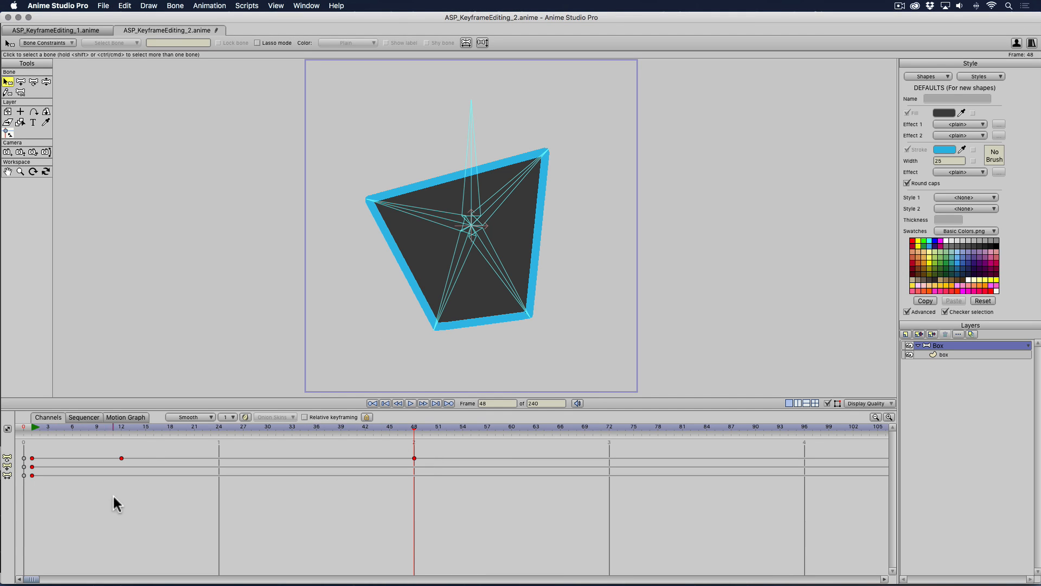
mouse_move(156, 517)
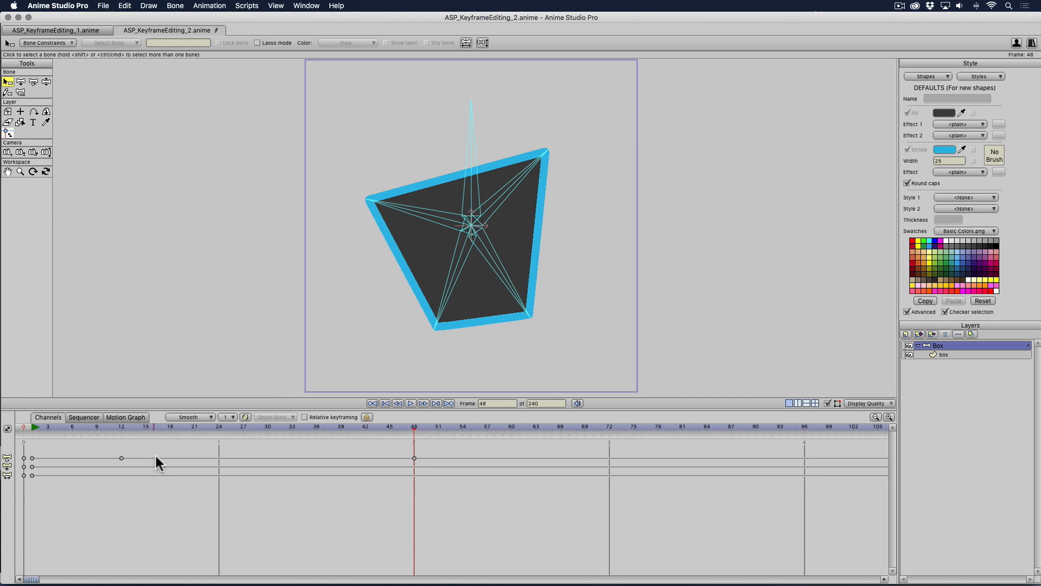
mouse_move(265, 470)
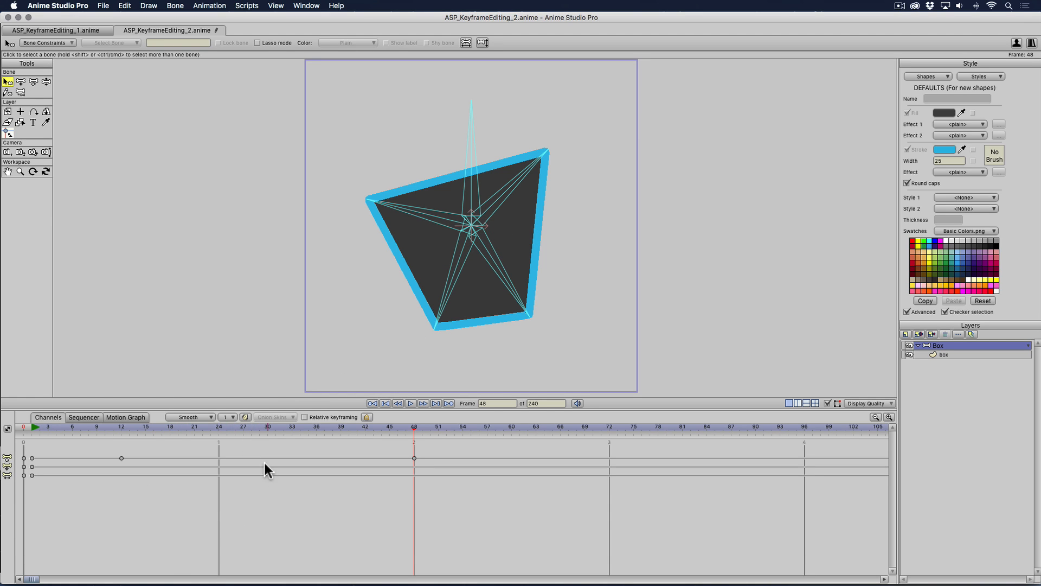
mouse_move(266, 531)
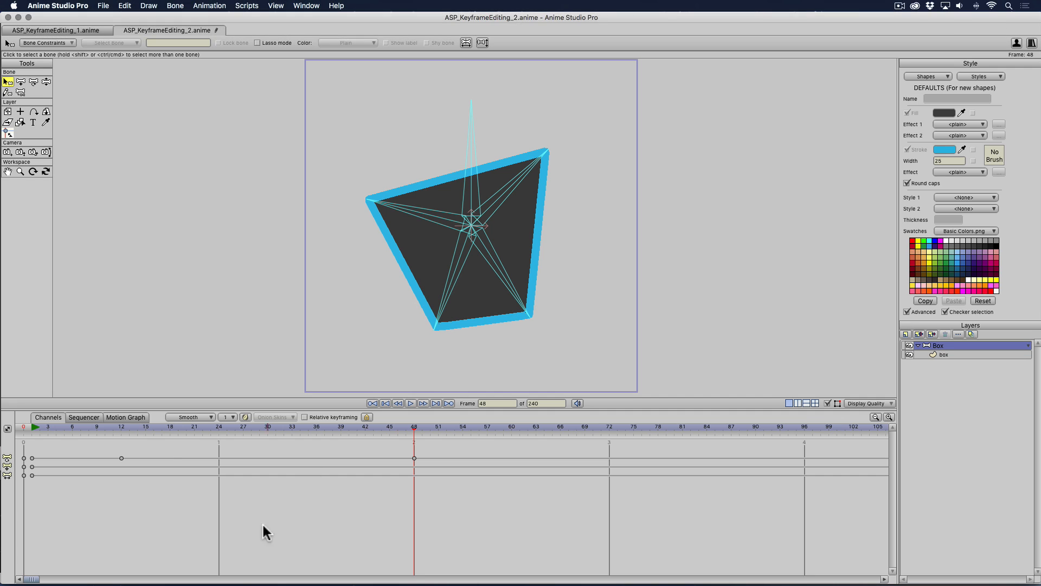
mouse_move(172, 463)
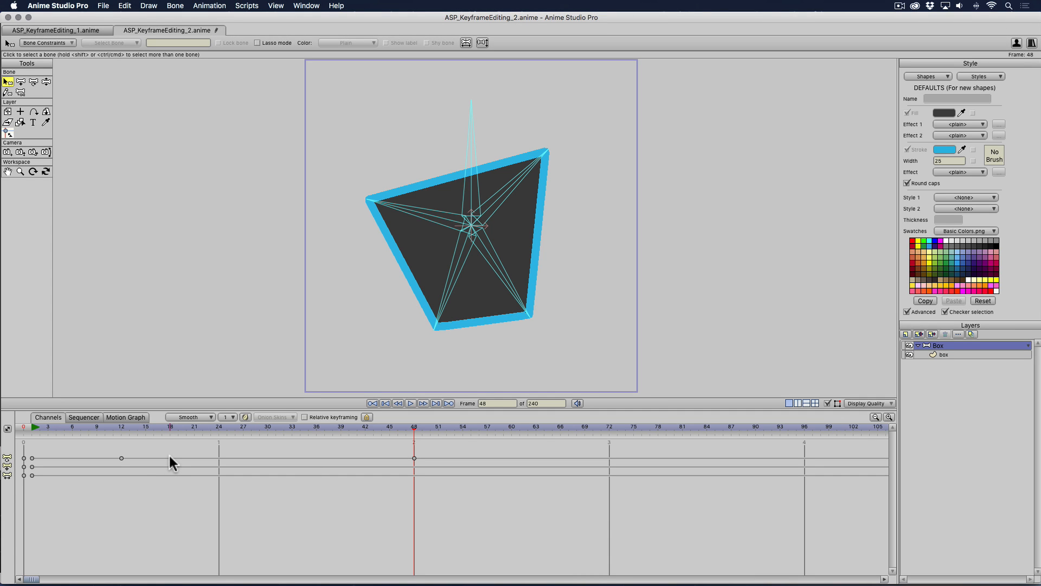
click(261, 30)
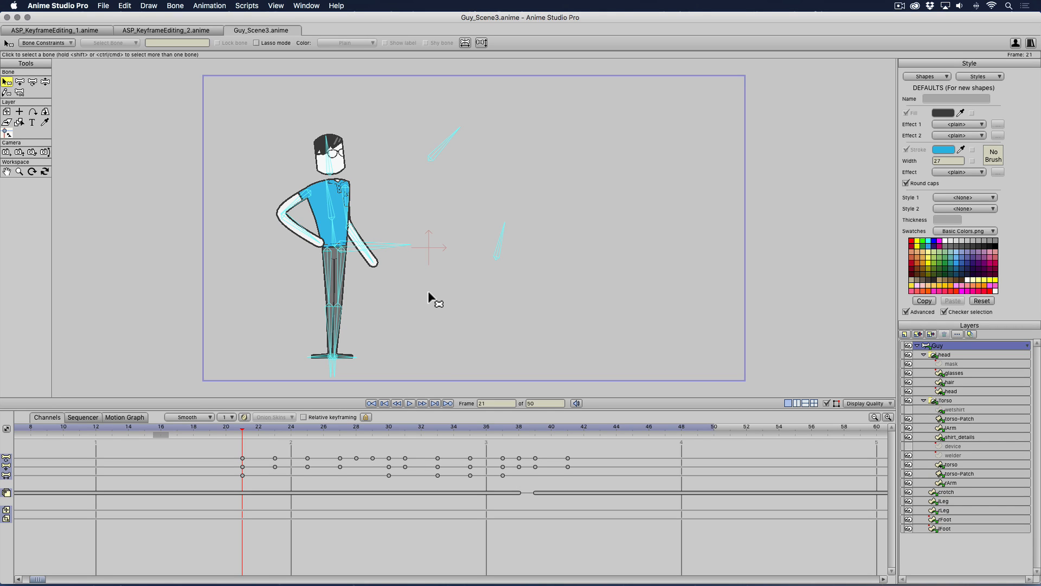
mouse_move(332, 404)
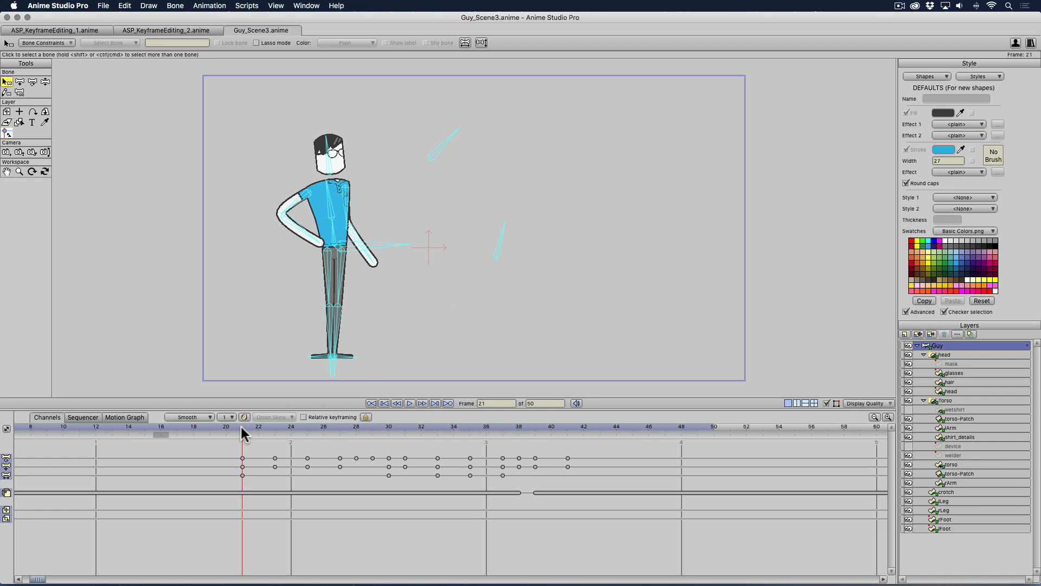
Play and stop Guy_Scene3's arm animation, then select the character's arm bone B13.
click(410, 403)
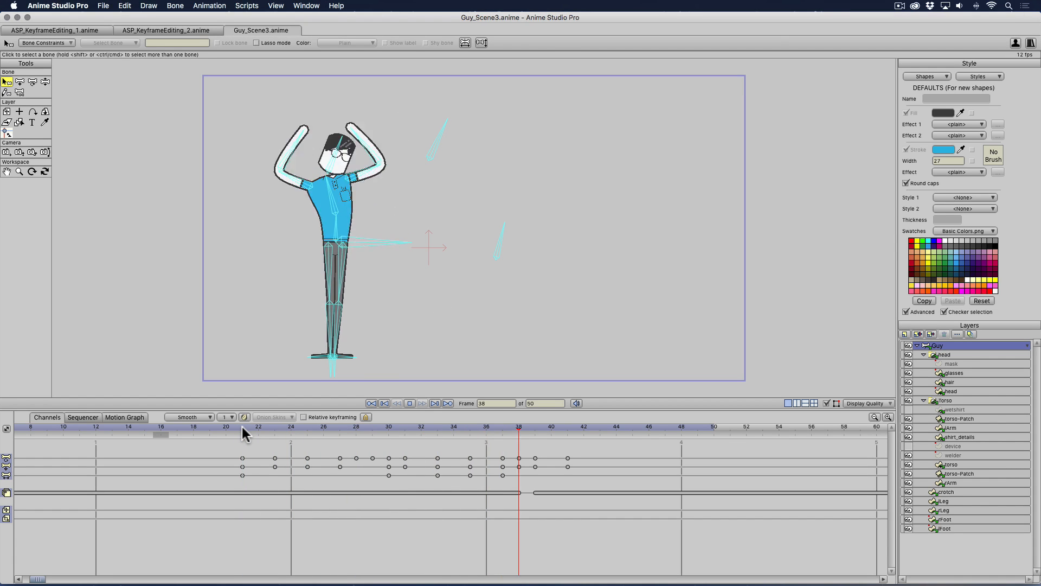
click(409, 403)
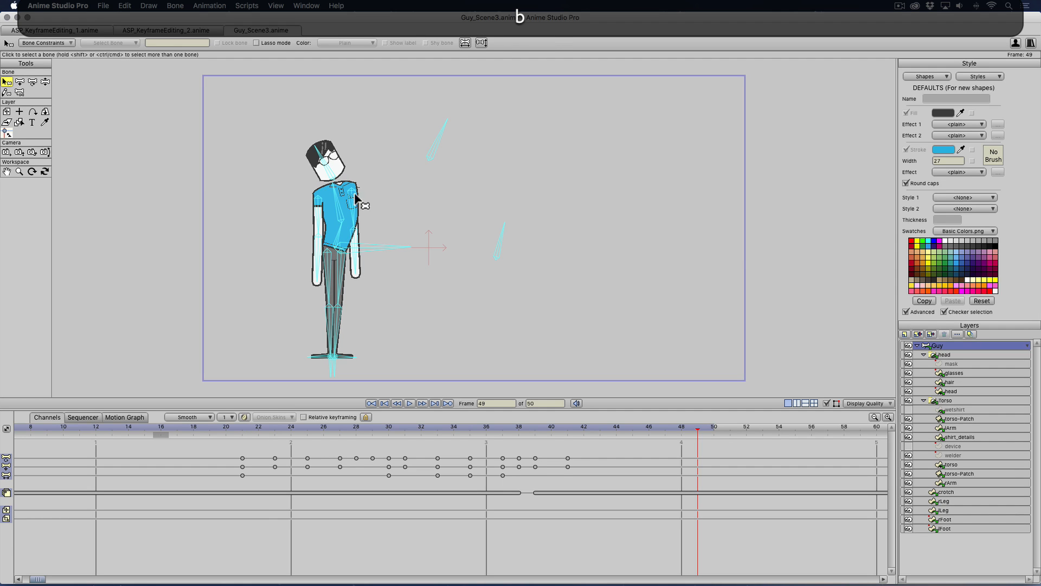
click(322, 219)
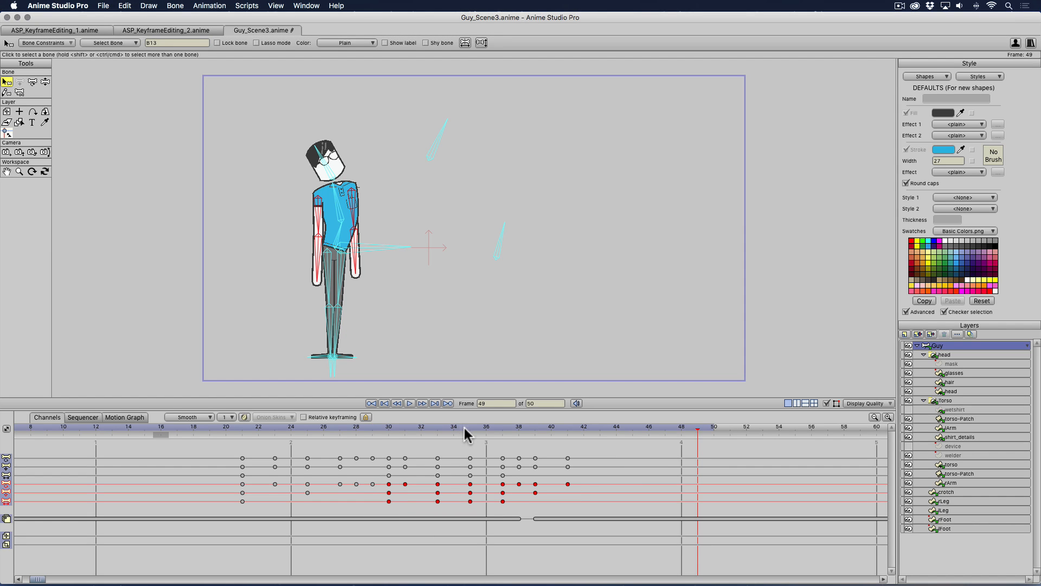
Scrub between frames 37 and 39 to compare raised and lowered arm poses, then undo.
click(454, 428)
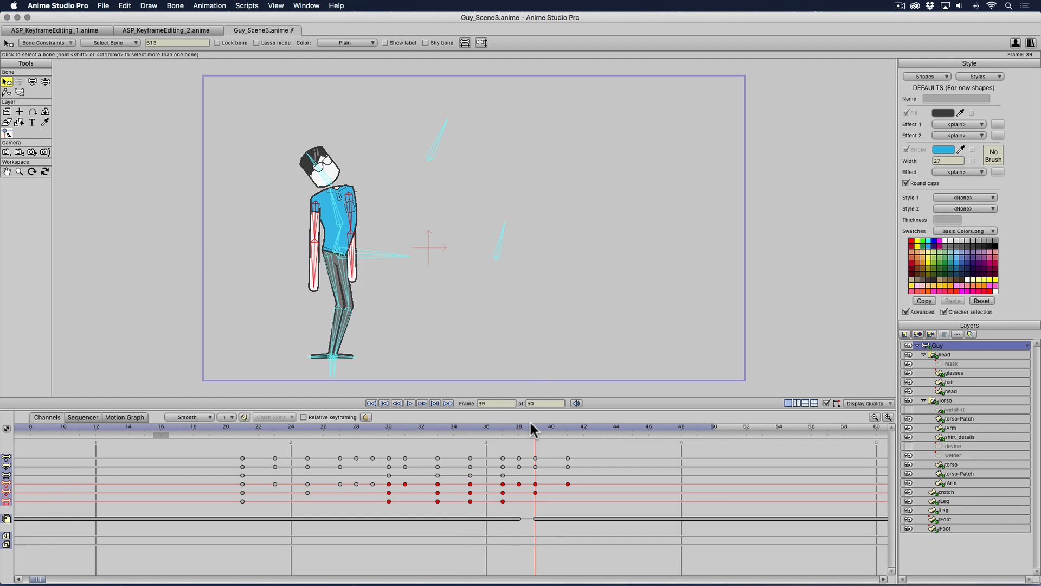
click(502, 426)
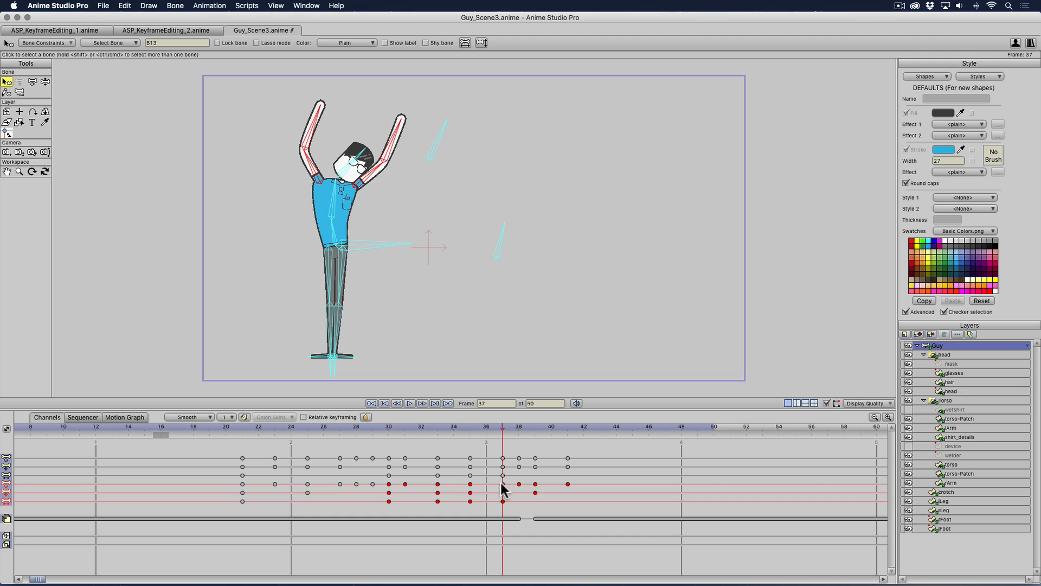
click(535, 426)
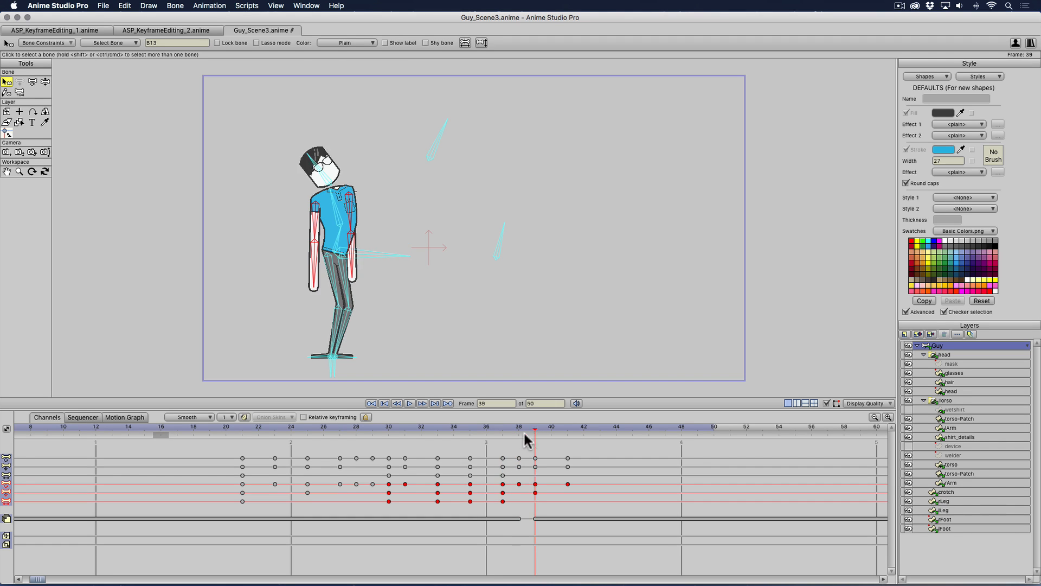
click(503, 427)
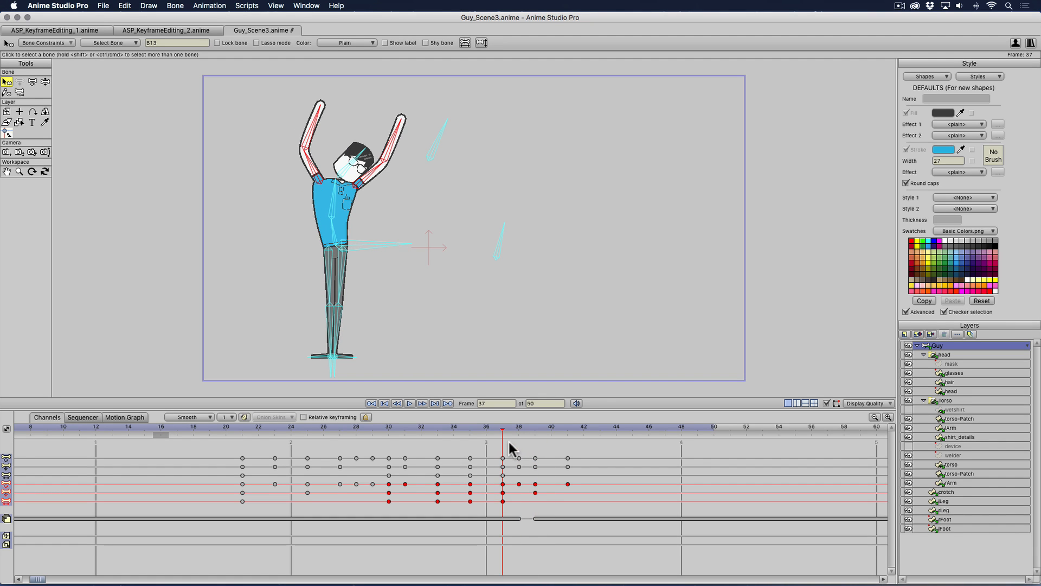
key(cmd+z)
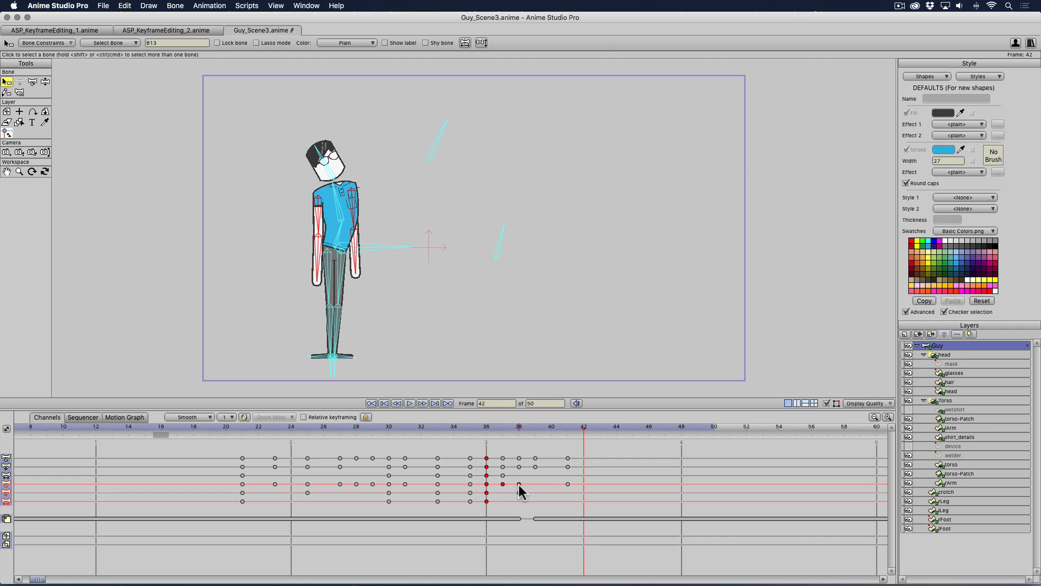
mouse_move(525, 494)
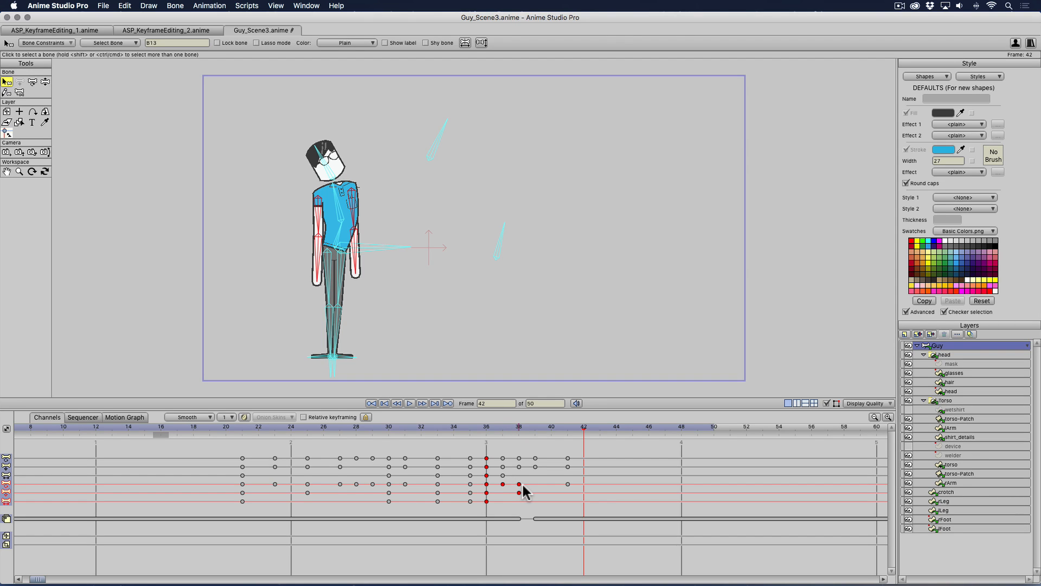